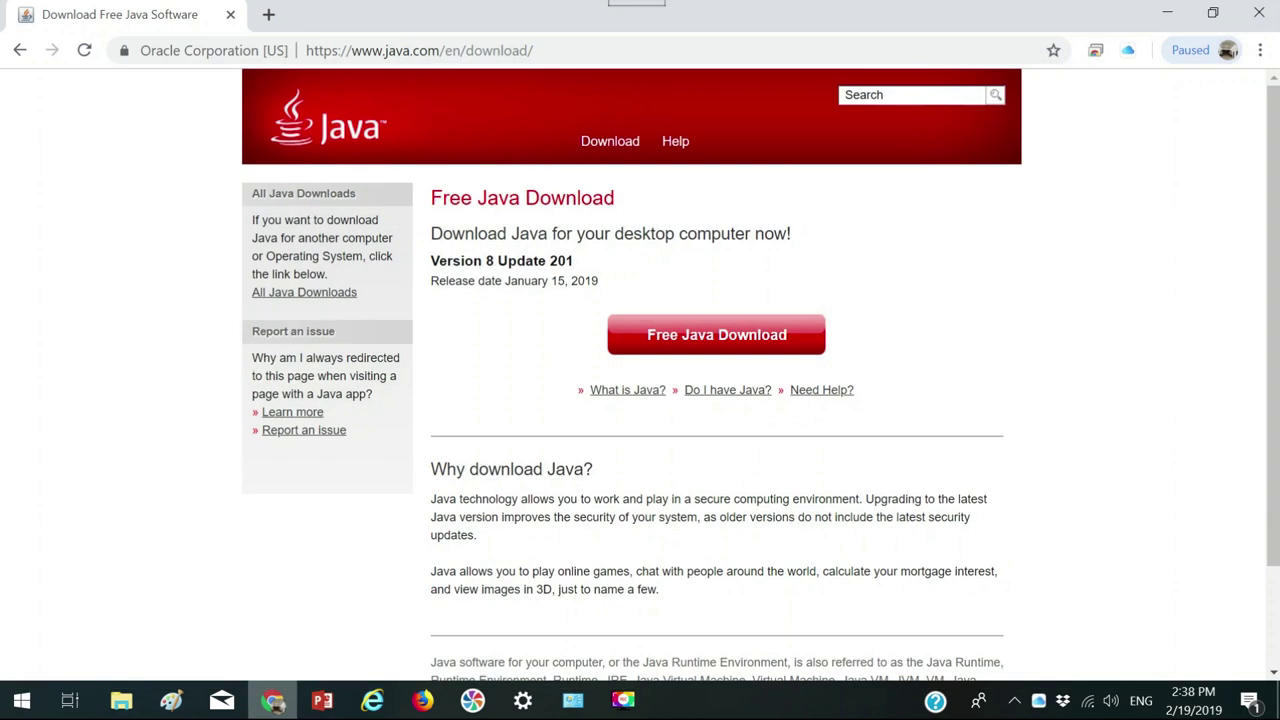
mouse_move(279, 34)
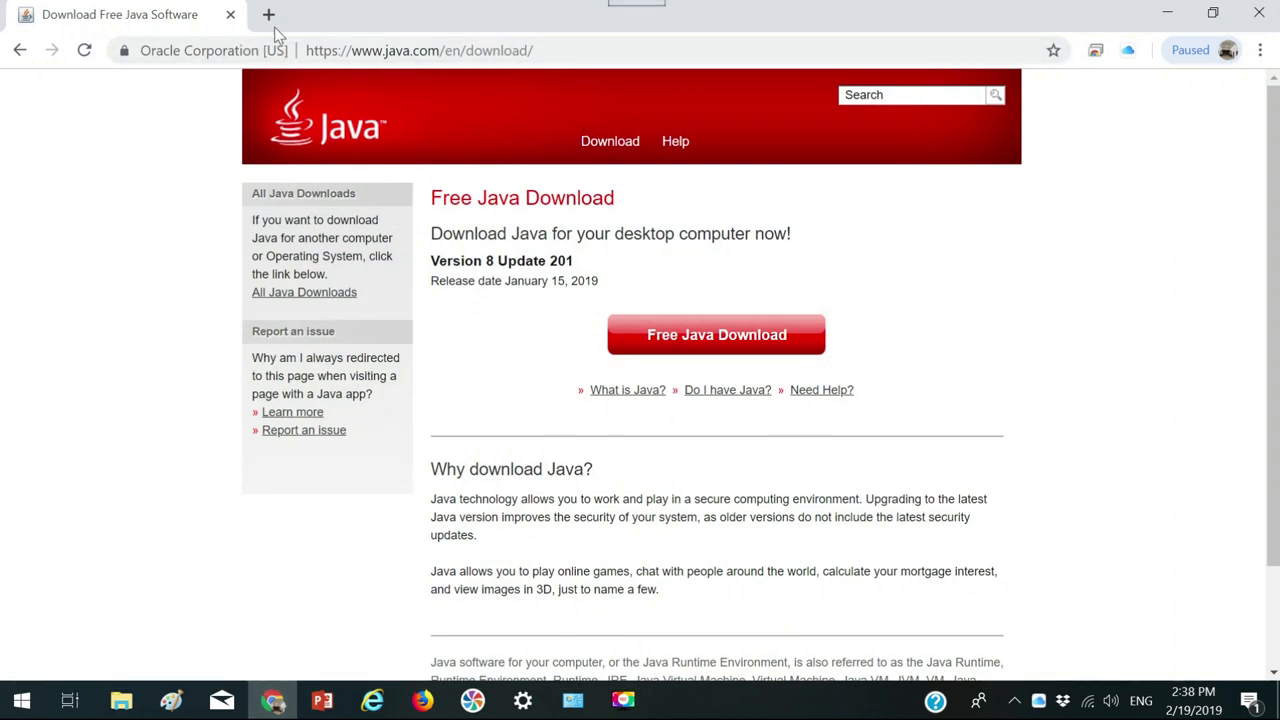
Search Google for 'java' in a new tab and open java.com's Free Java Download page
left_click(268, 14)
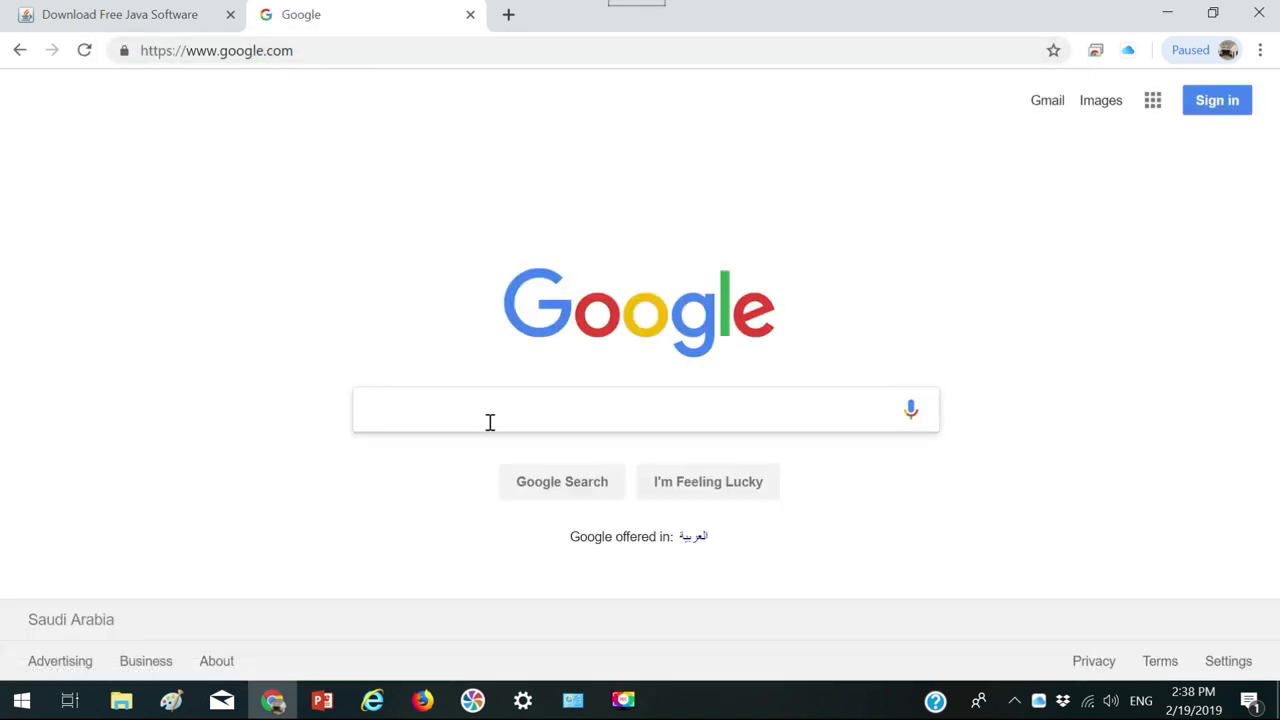
type("java")
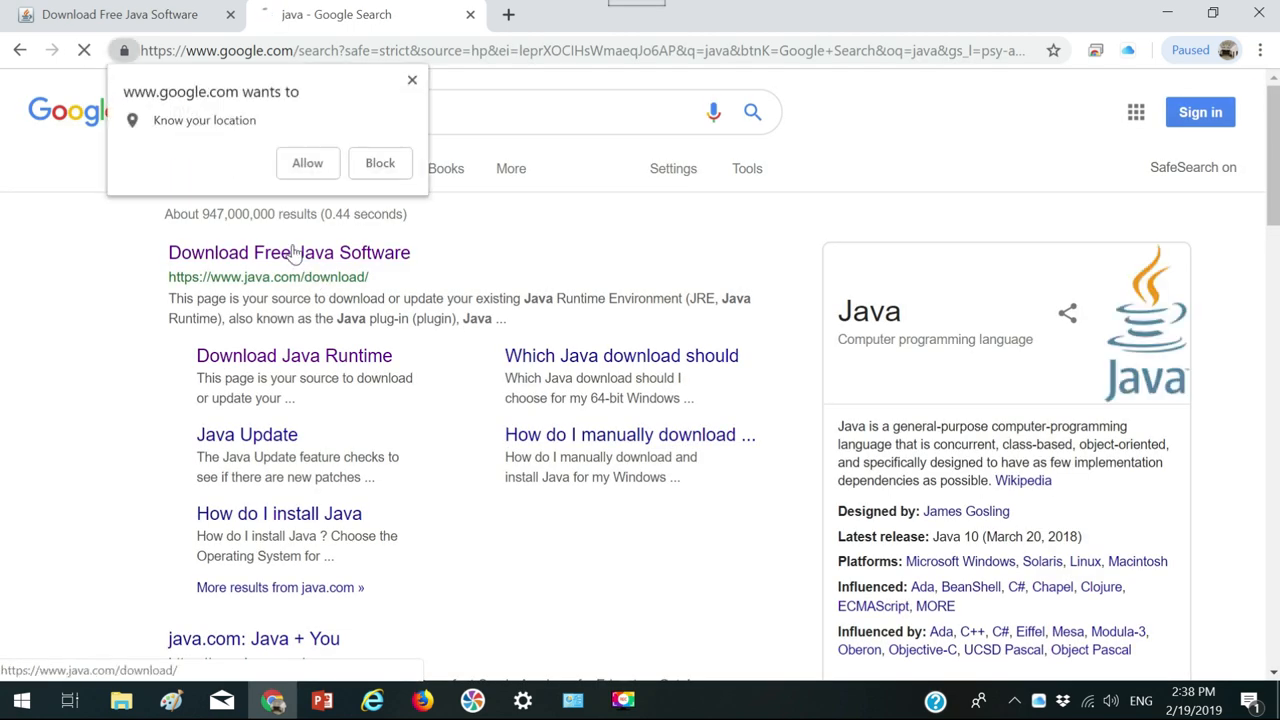
left_click(288, 252)
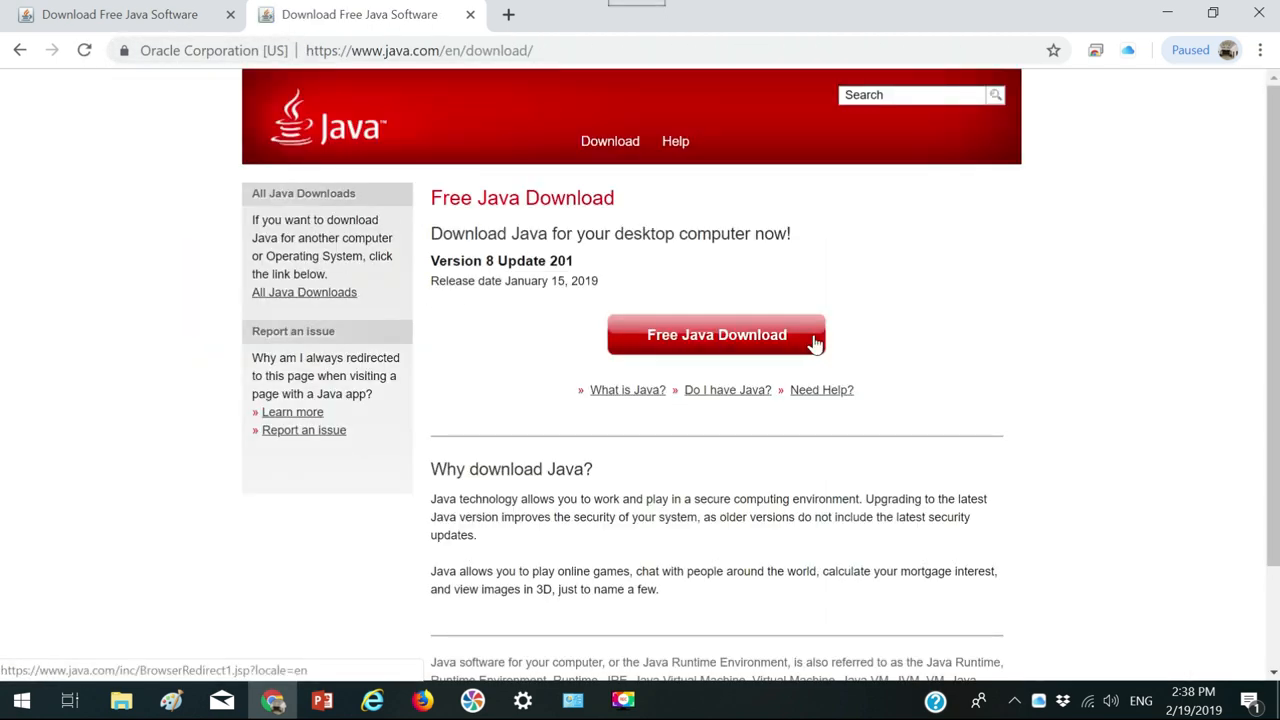
mouse_move(1065, 312)
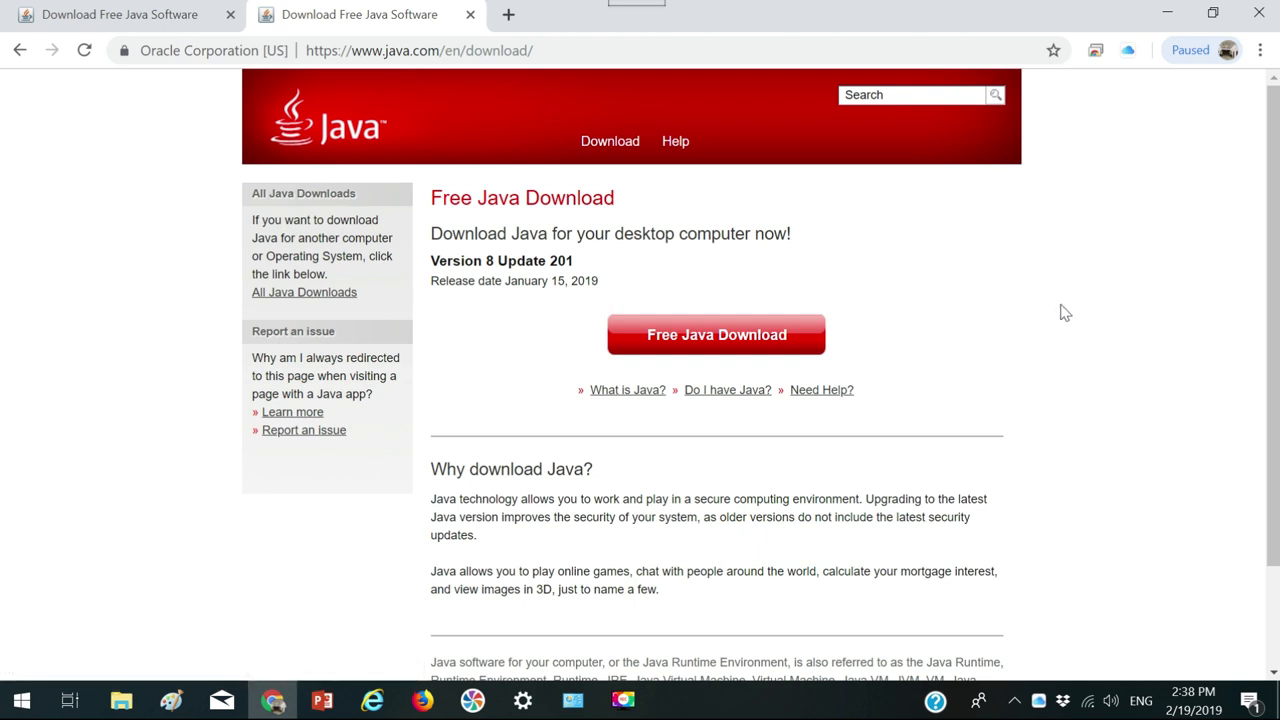
mouse_move(1085, 193)
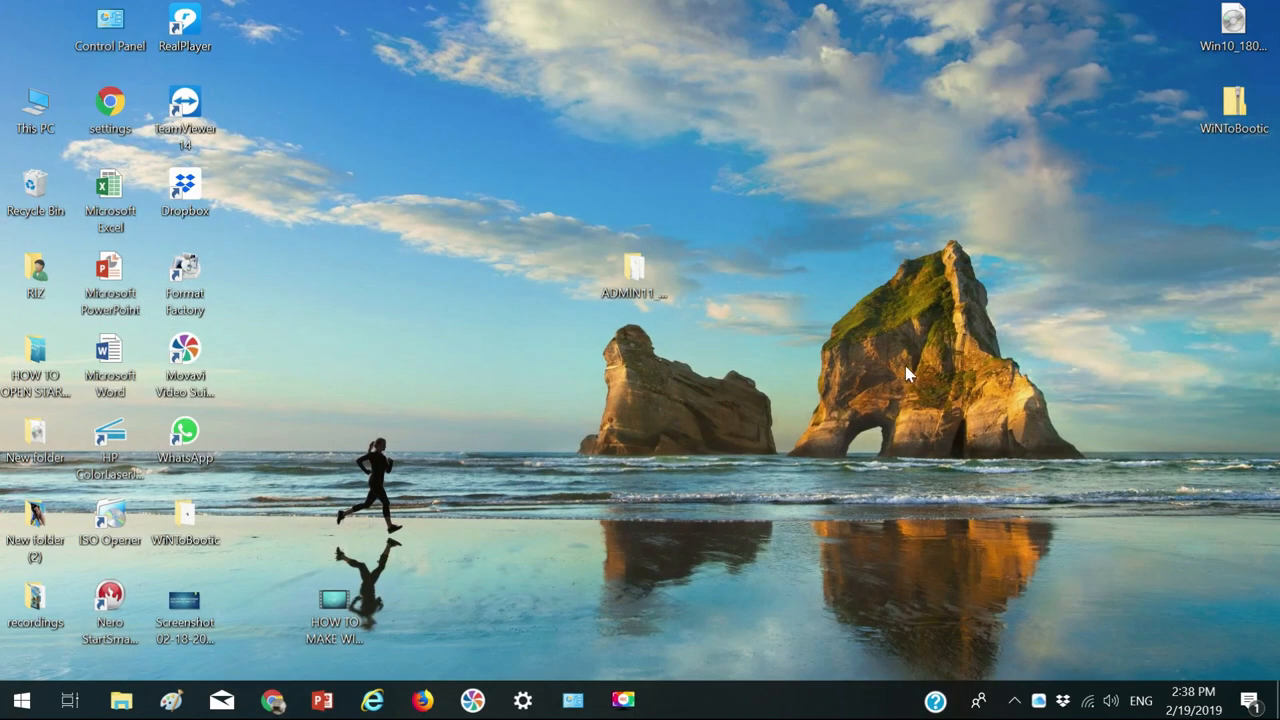
mouse_move(958, 382)
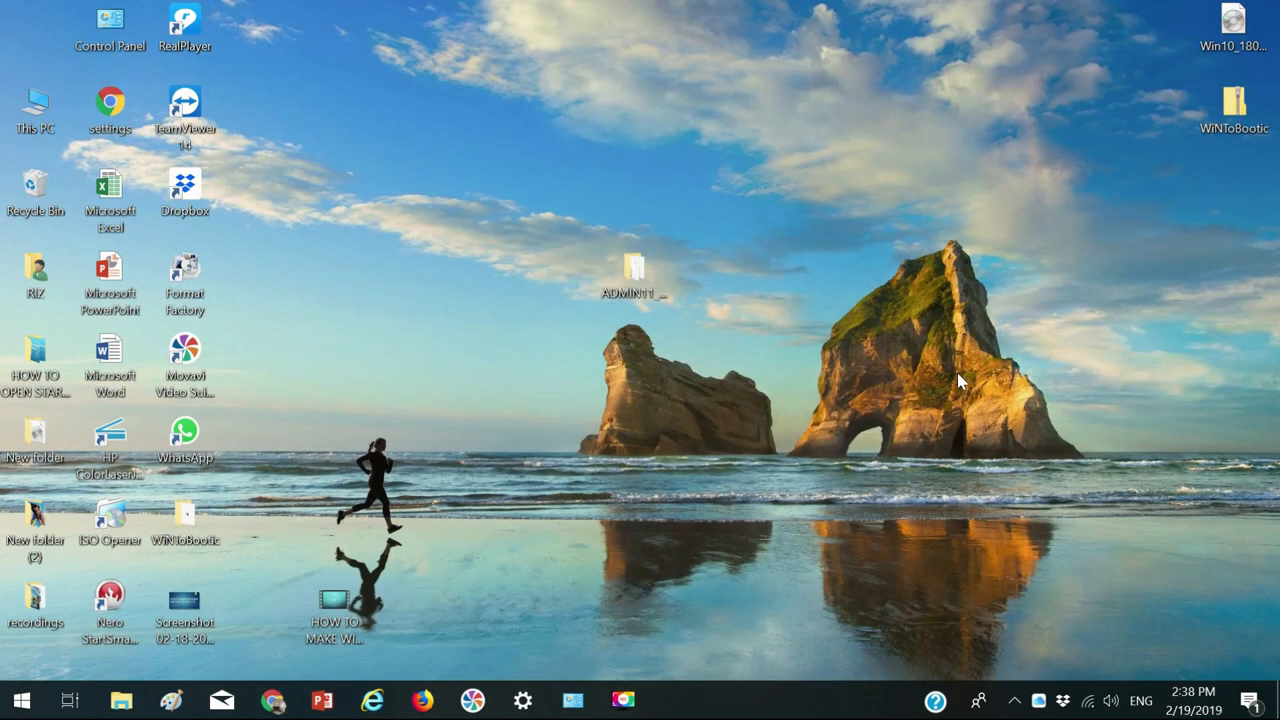
mouse_move(613, 348)
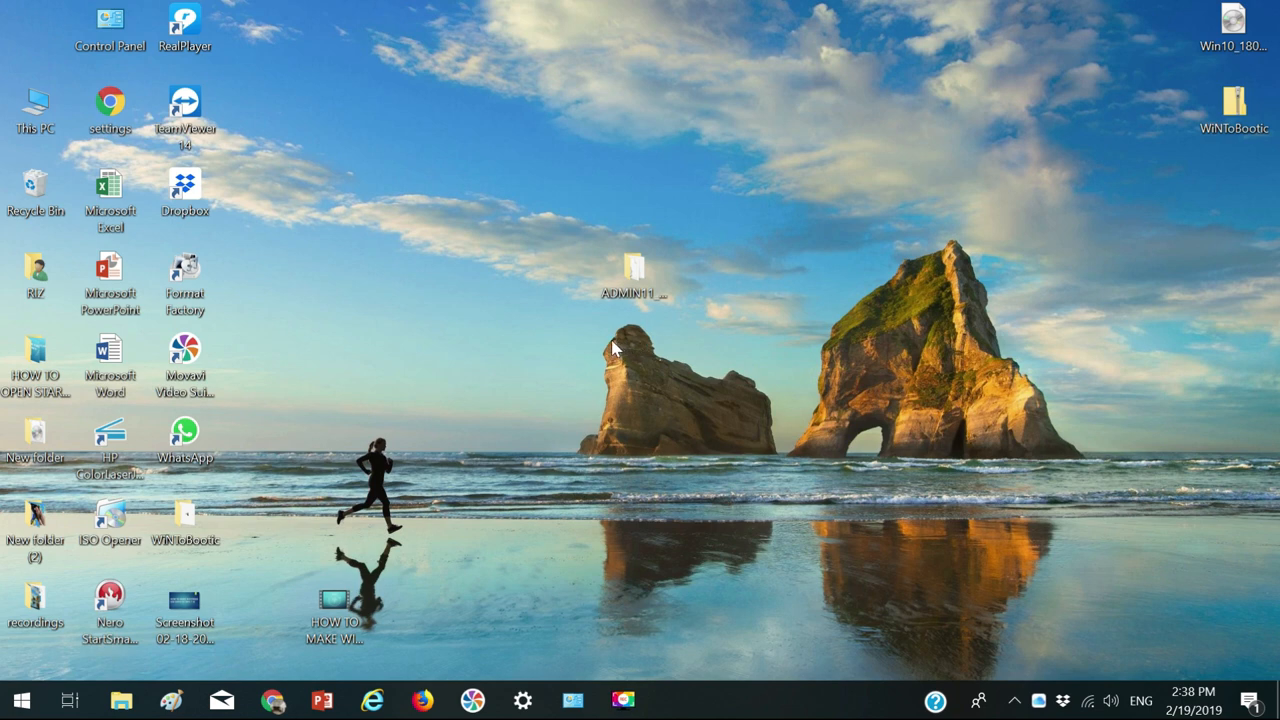
mouse_move(663, 315)
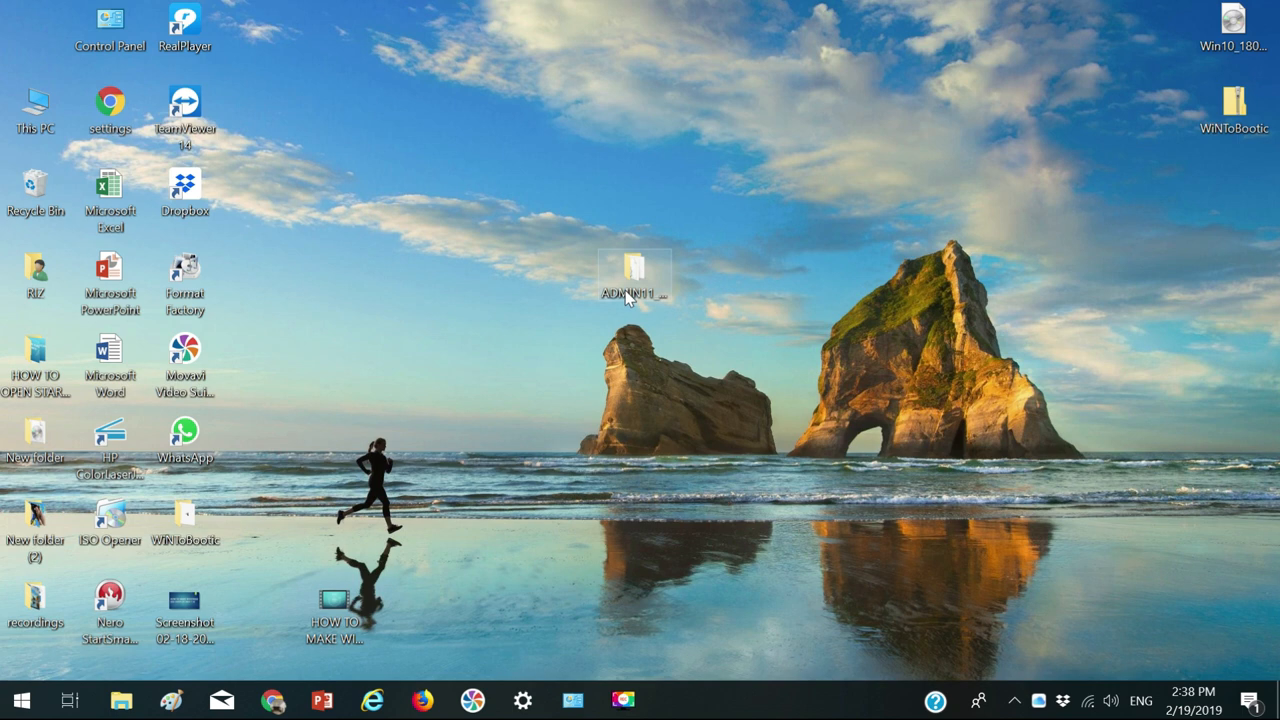
Open the ADMIN11_0_100_8 installer folder from the desktop
double_click(634, 275)
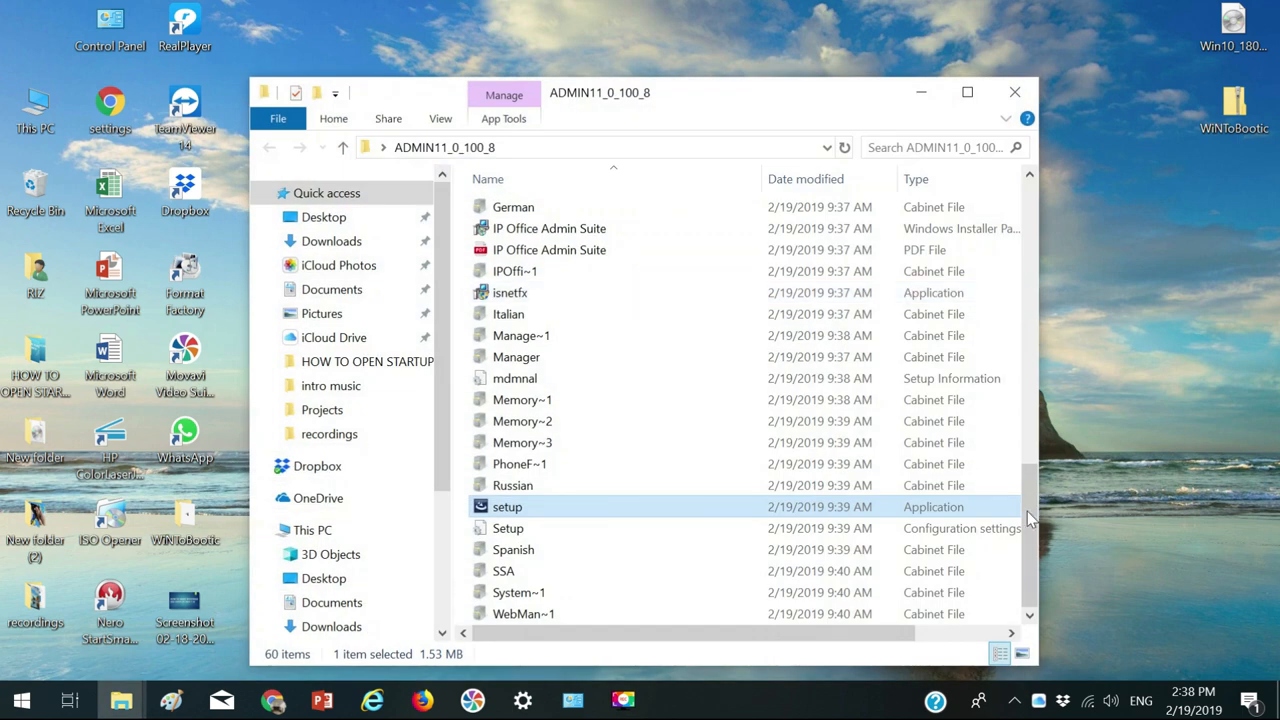
mouse_move(507, 506)
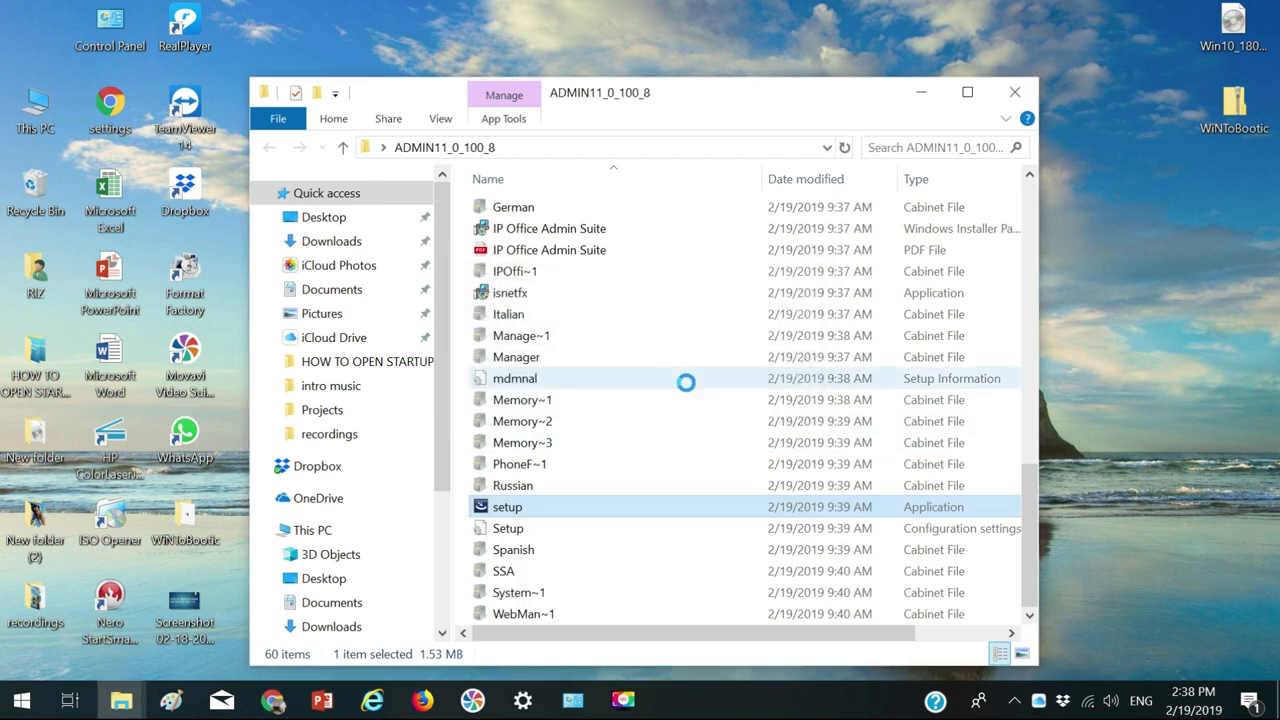
Run setup, accept the license and install with Embedded Voicemail Audio Files selected
double_click(507, 506)
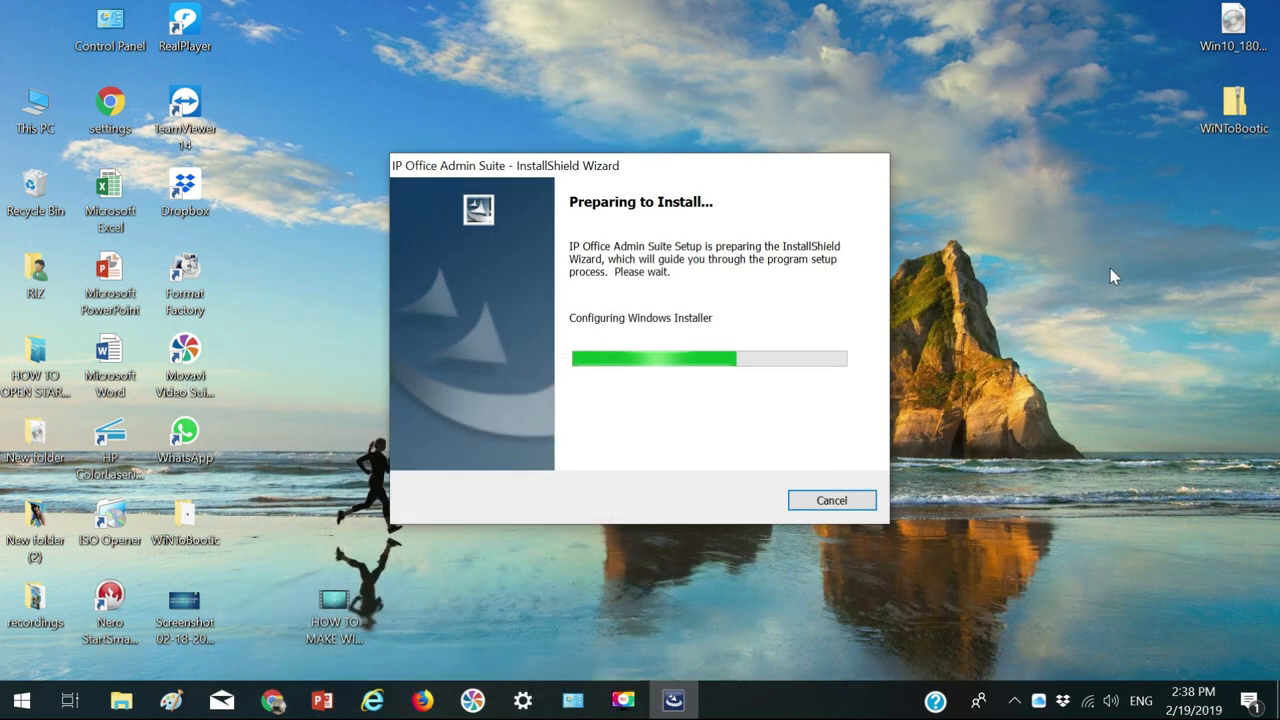
mouse_move(1118, 456)
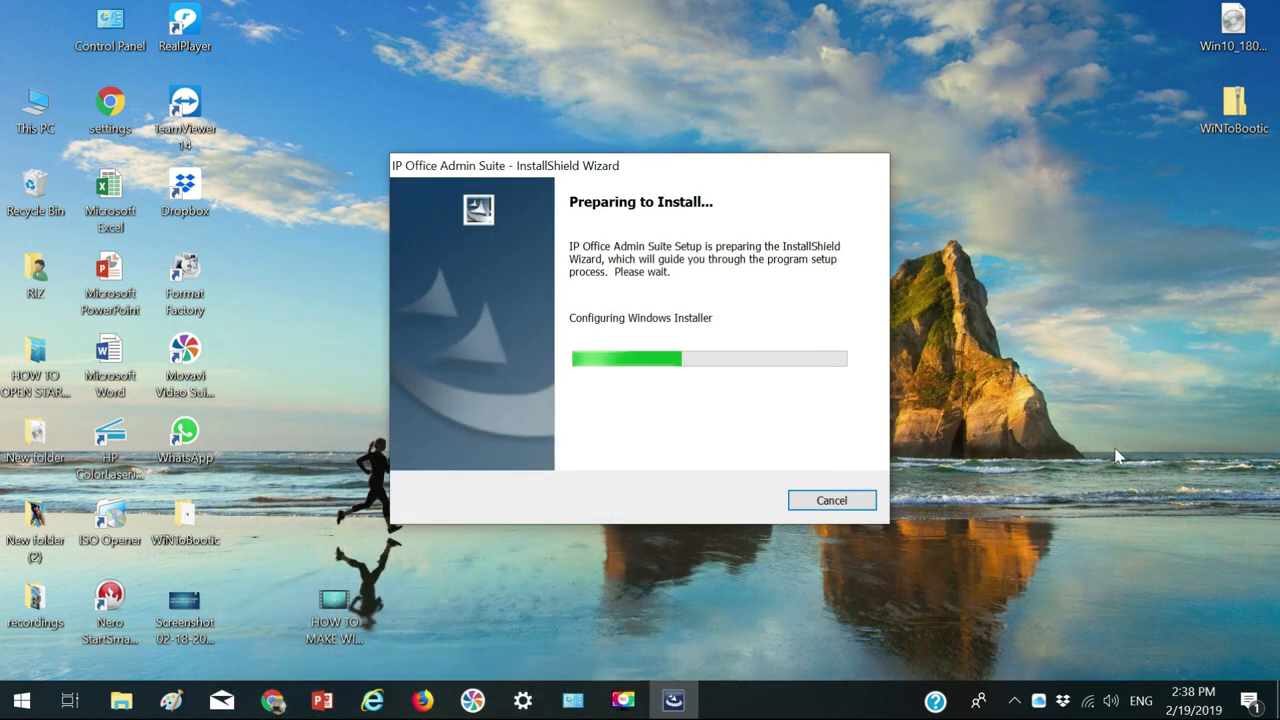
left_click(831, 500)
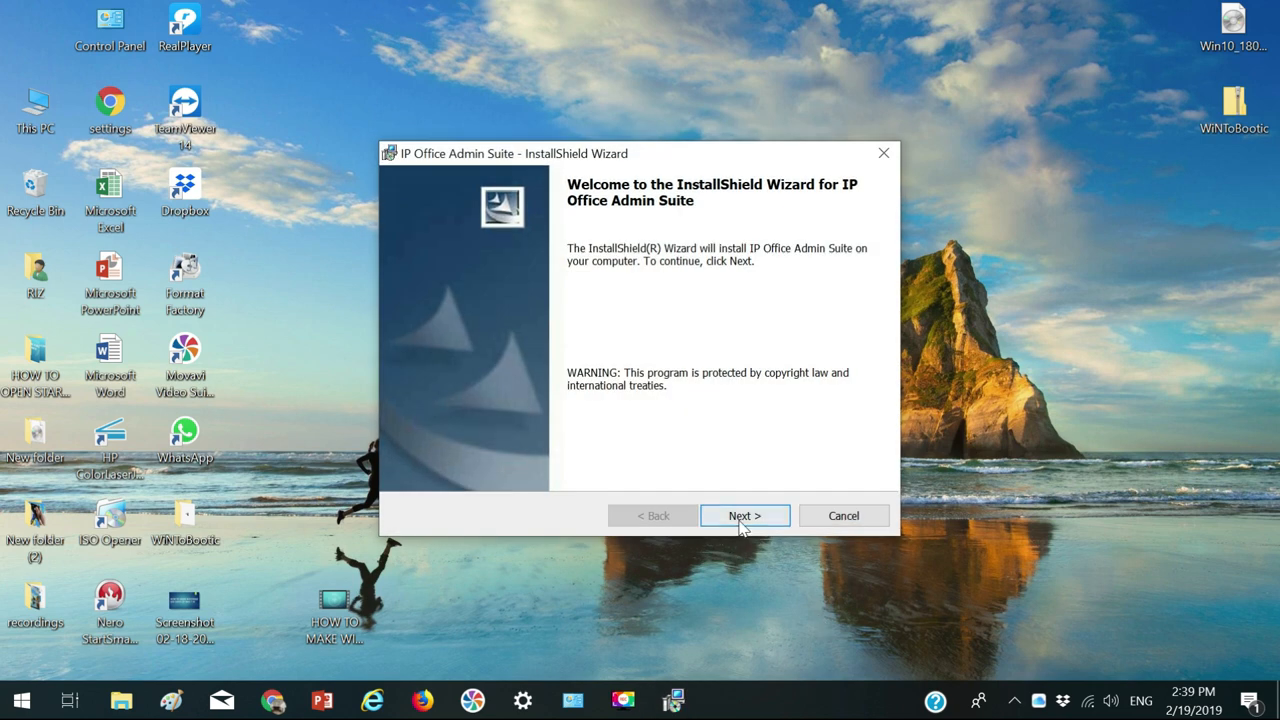
left_click(744, 515)
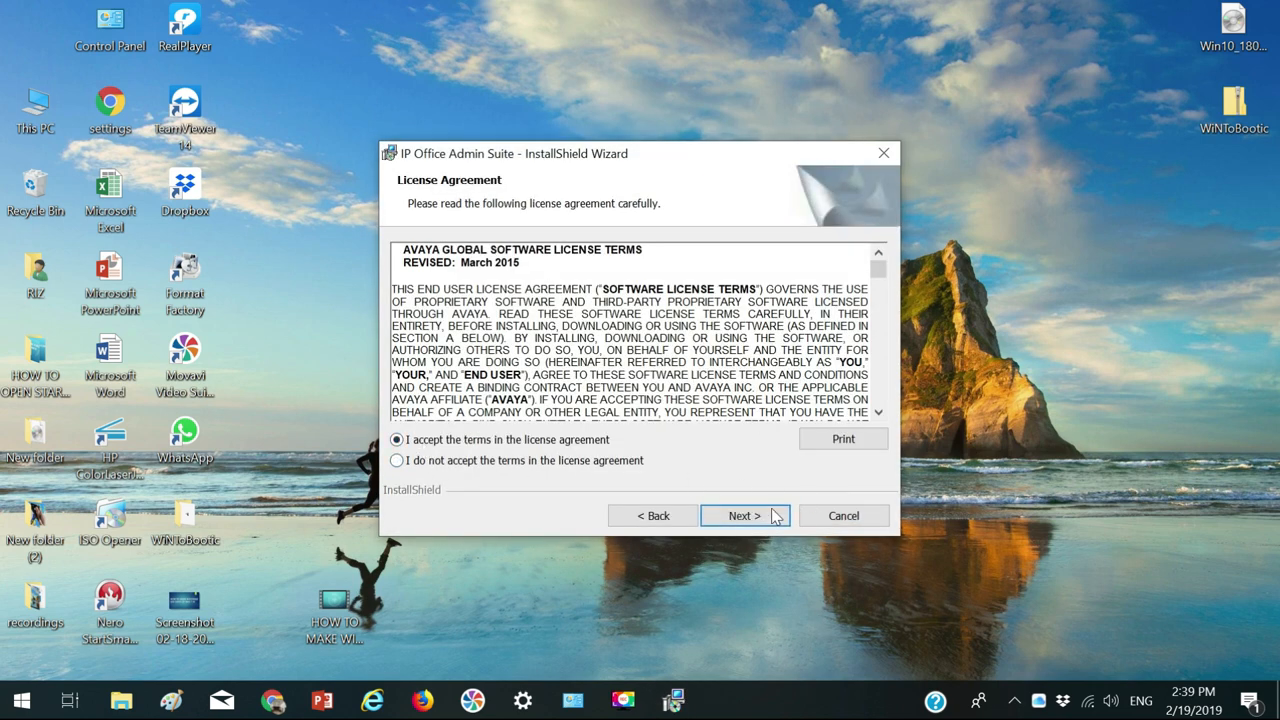
left_click(744, 515)
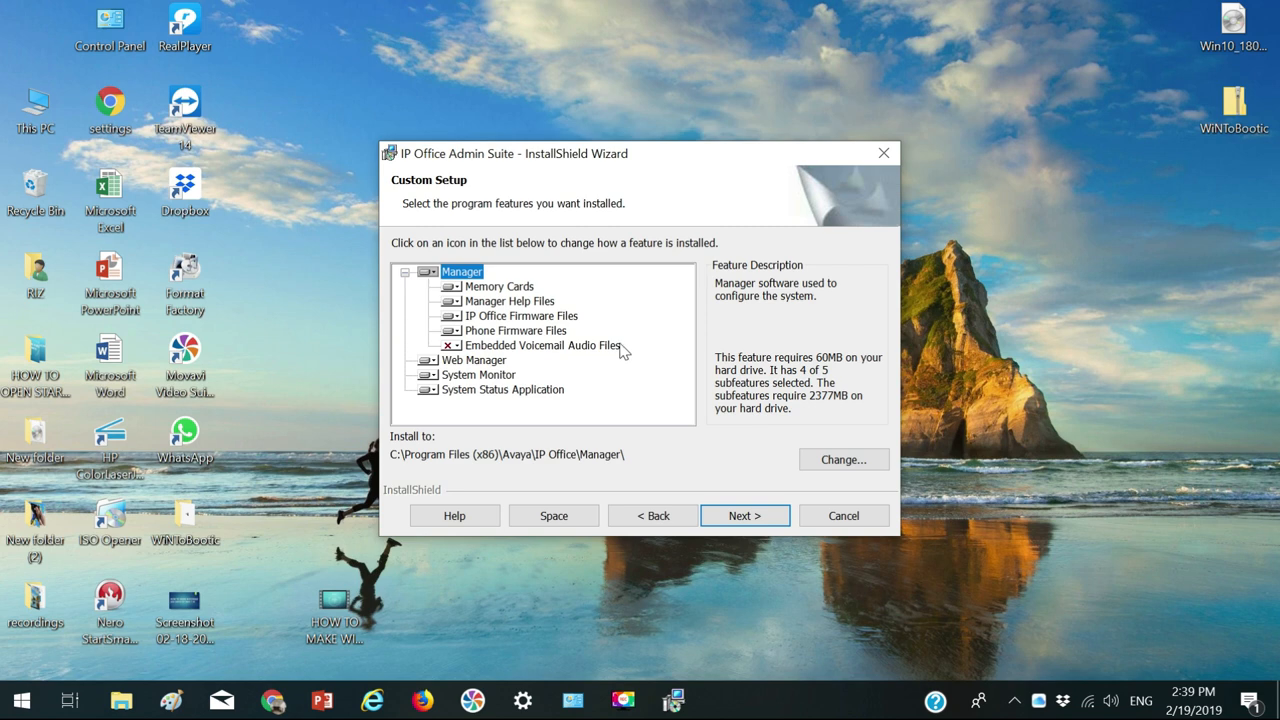
left_click(450, 345)
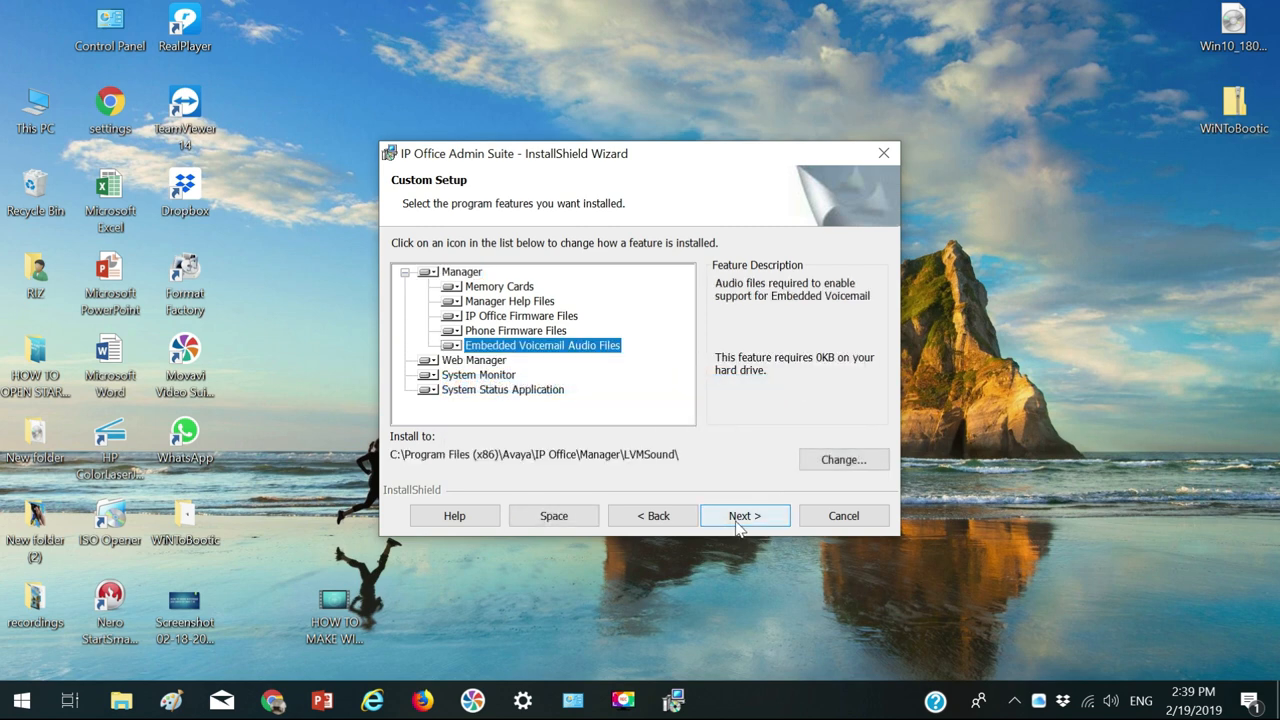
left_click(744, 515)
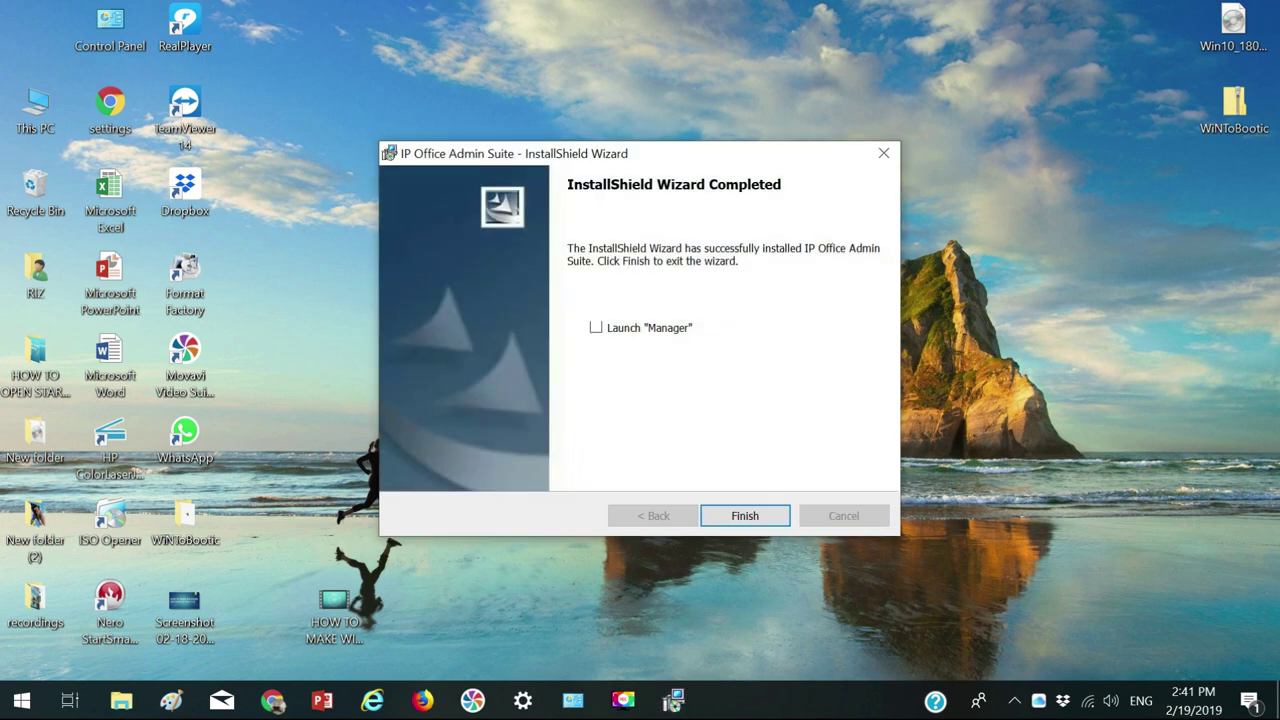
mouse_move(1237, 326)
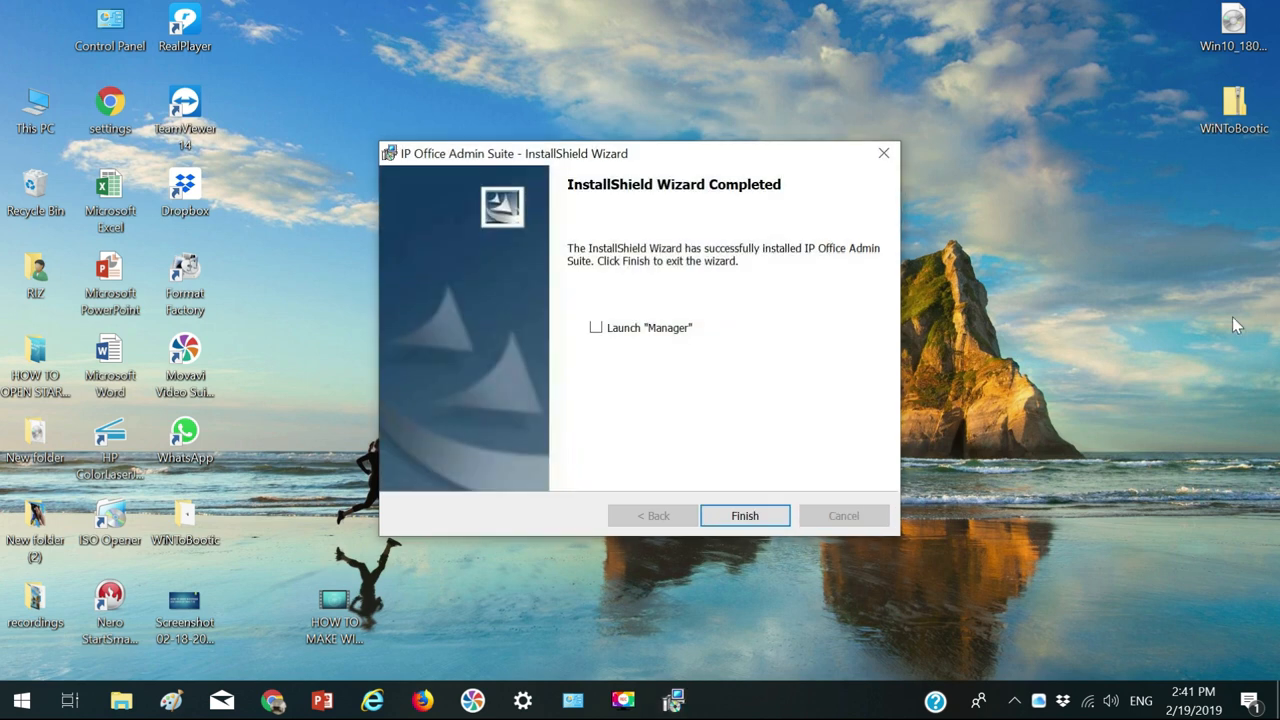
mouse_move(709, 373)
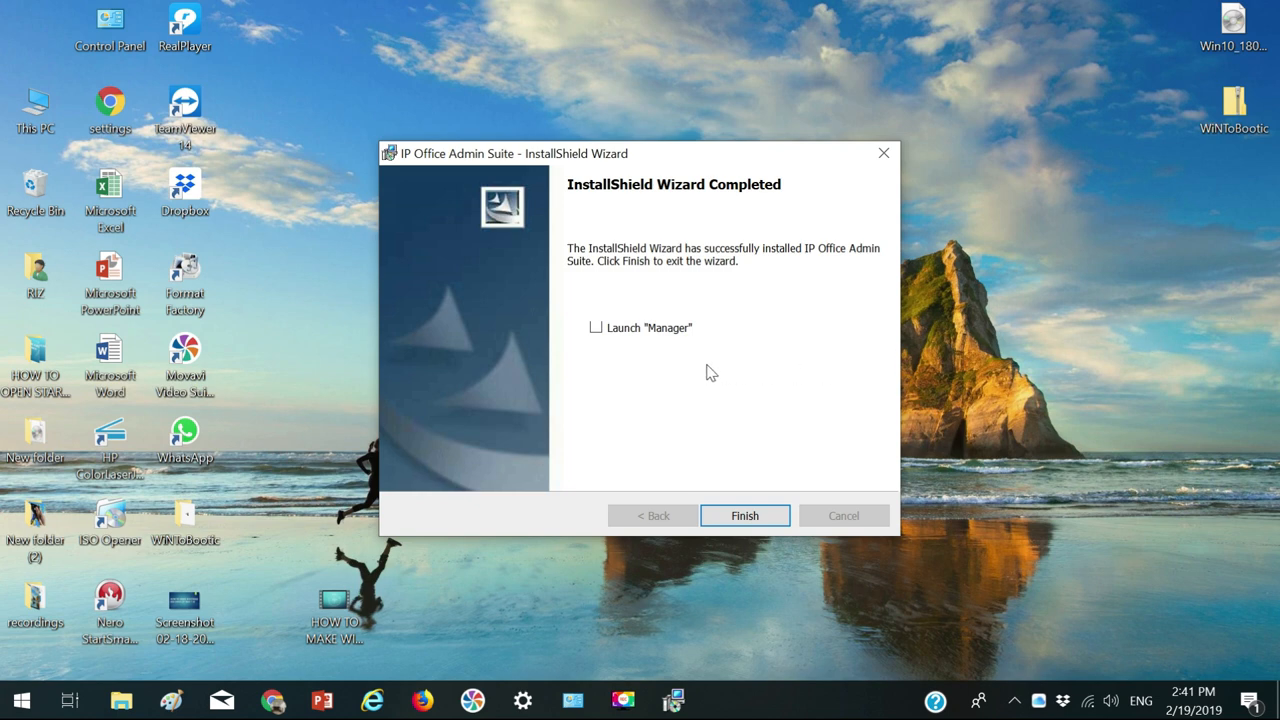
mouse_move(600, 351)
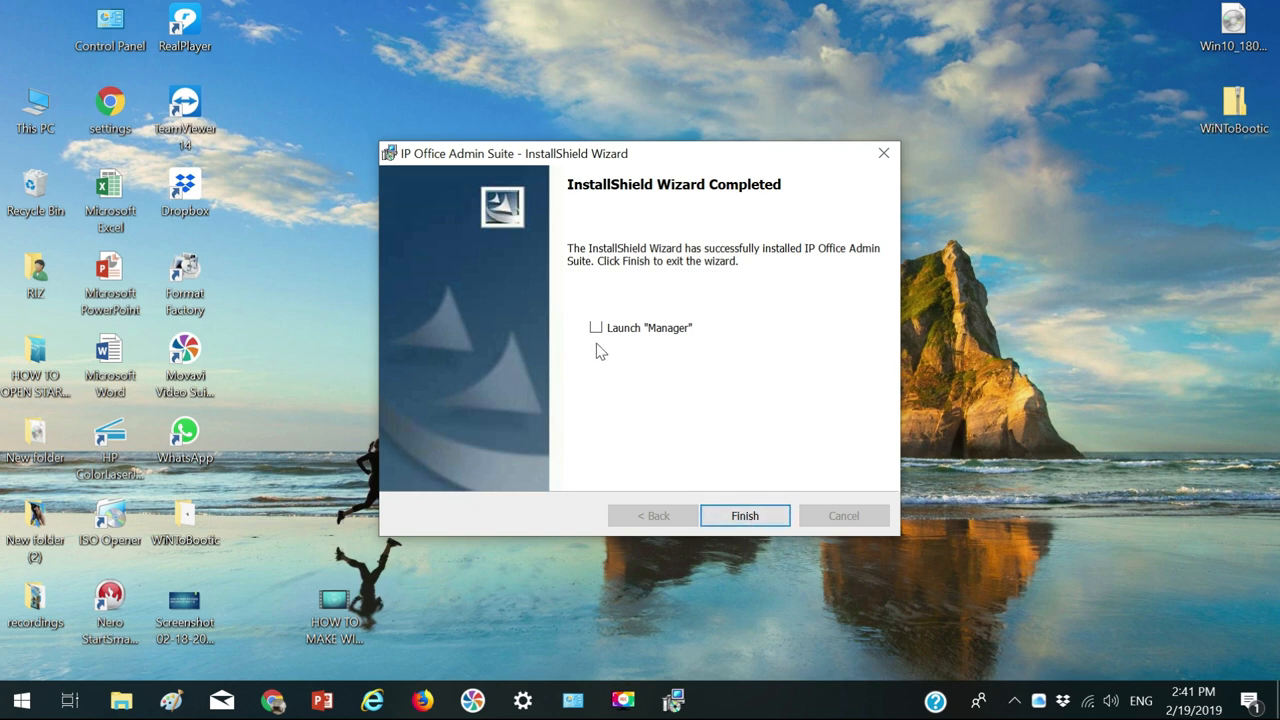
mouse_move(597, 330)
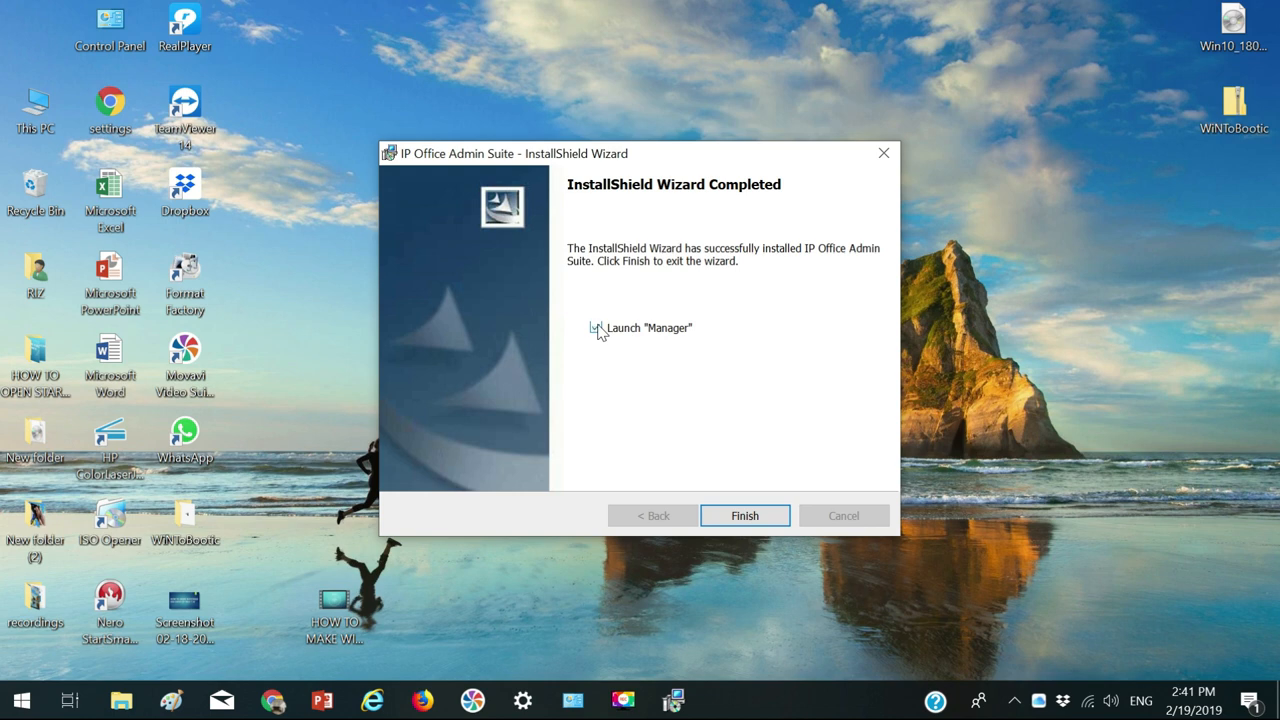
Finish the InstallShield Wizard with the Launch 'Manager' option ticked
left_click(744, 515)
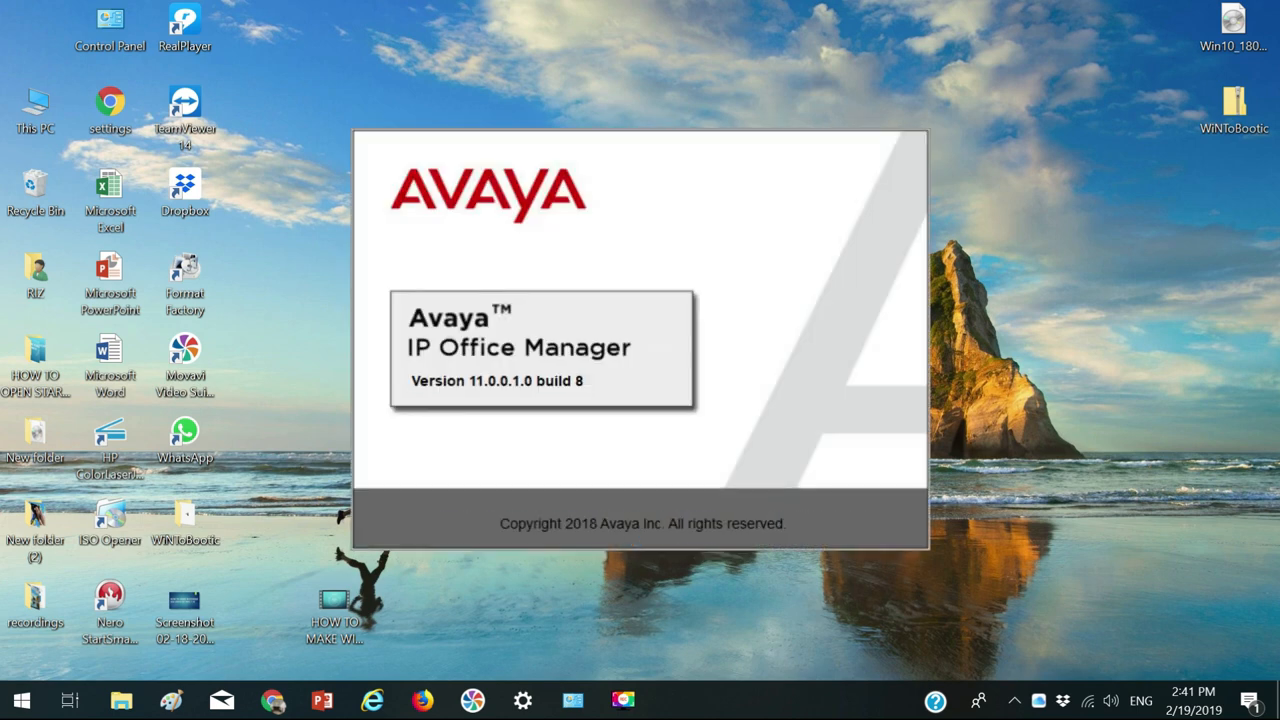
Launch Manager from the Start menu's Recently added list
left_click(20, 699)
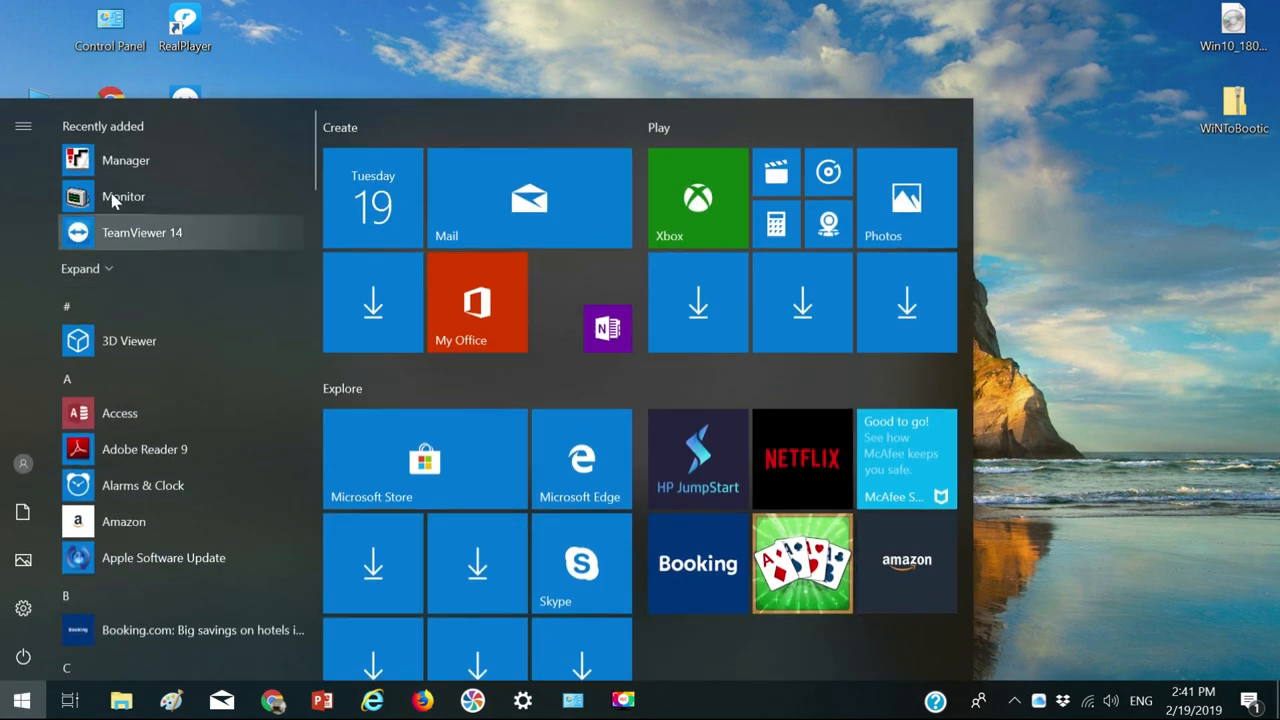
right_click(123, 196)
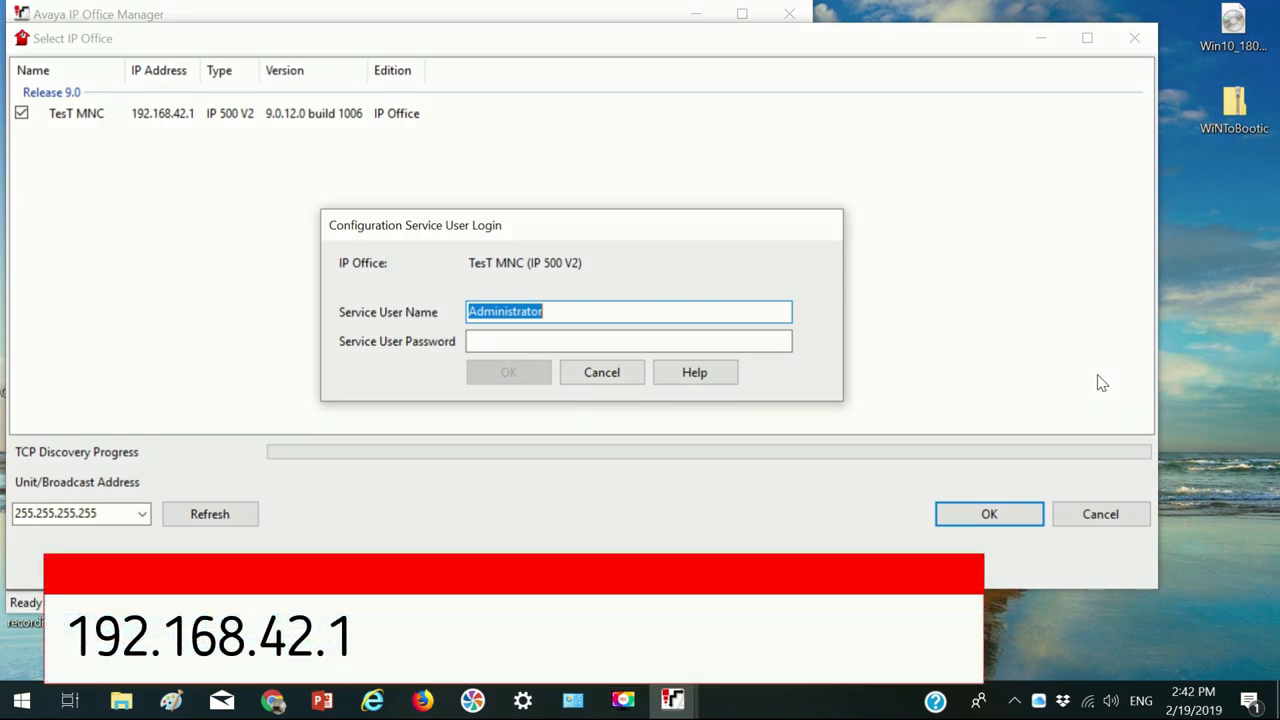
mouse_move(255, 105)
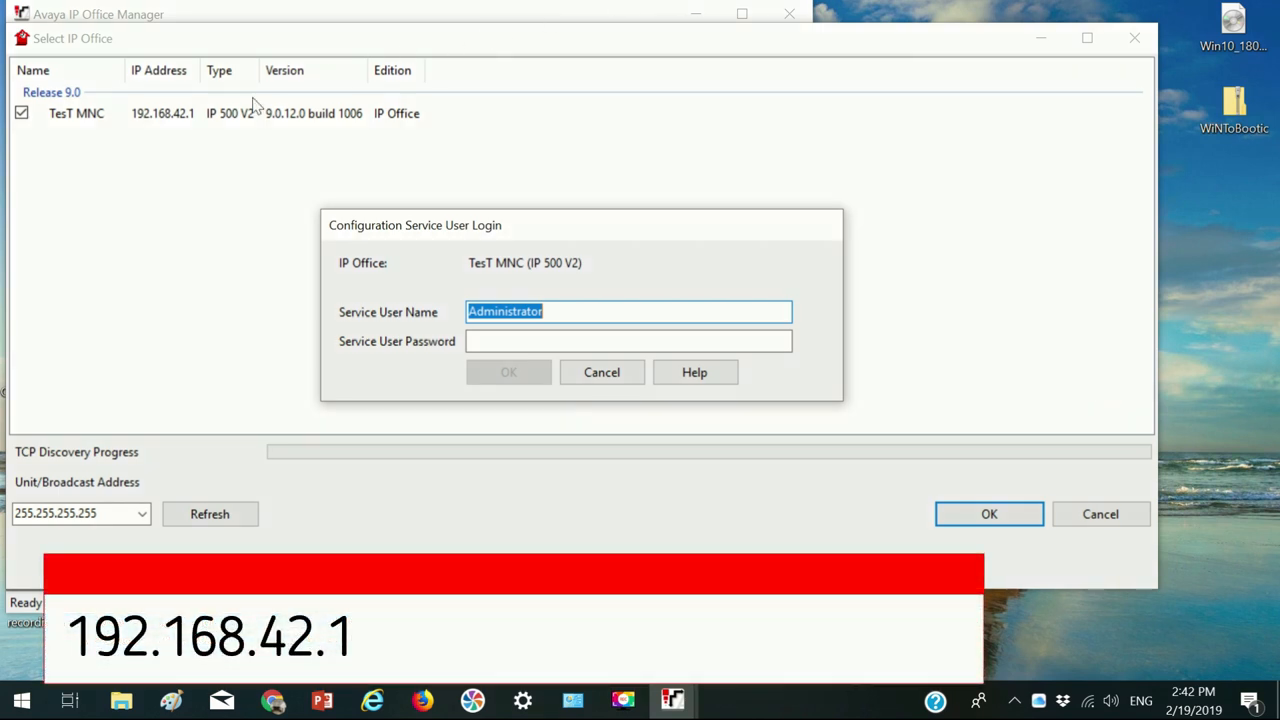
mouse_move(160, 100)
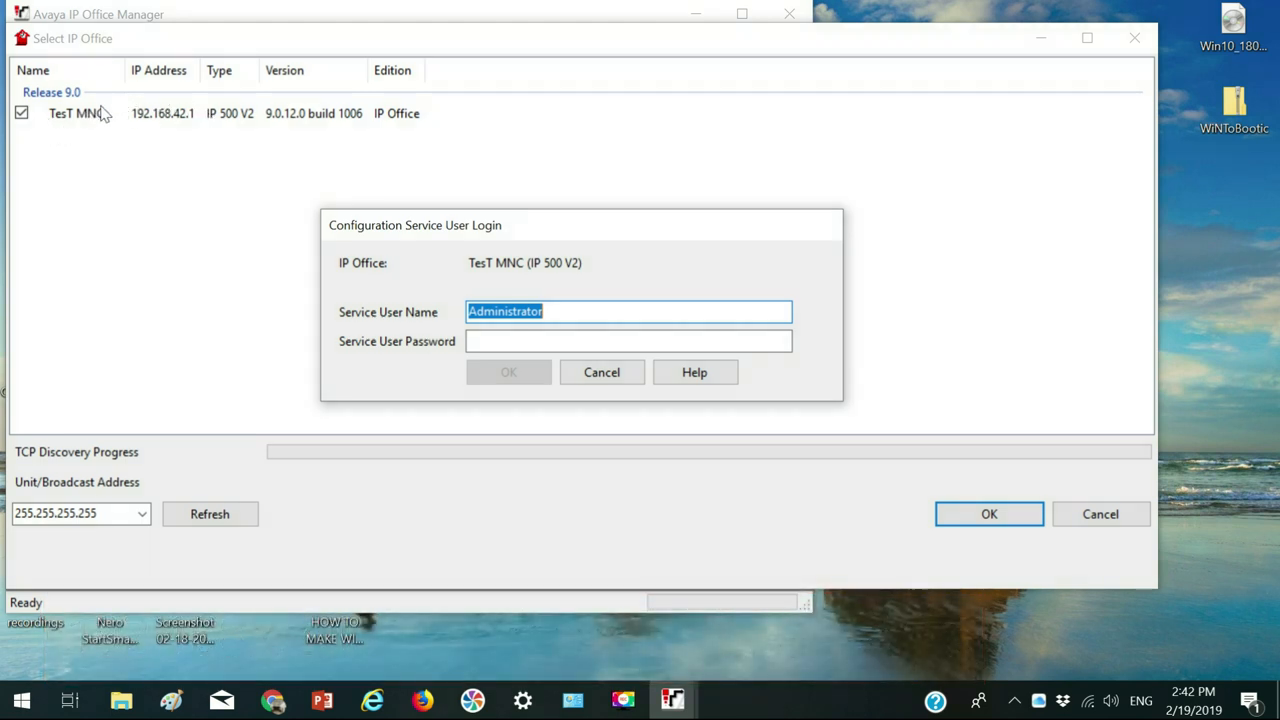
mouse_move(210, 128)
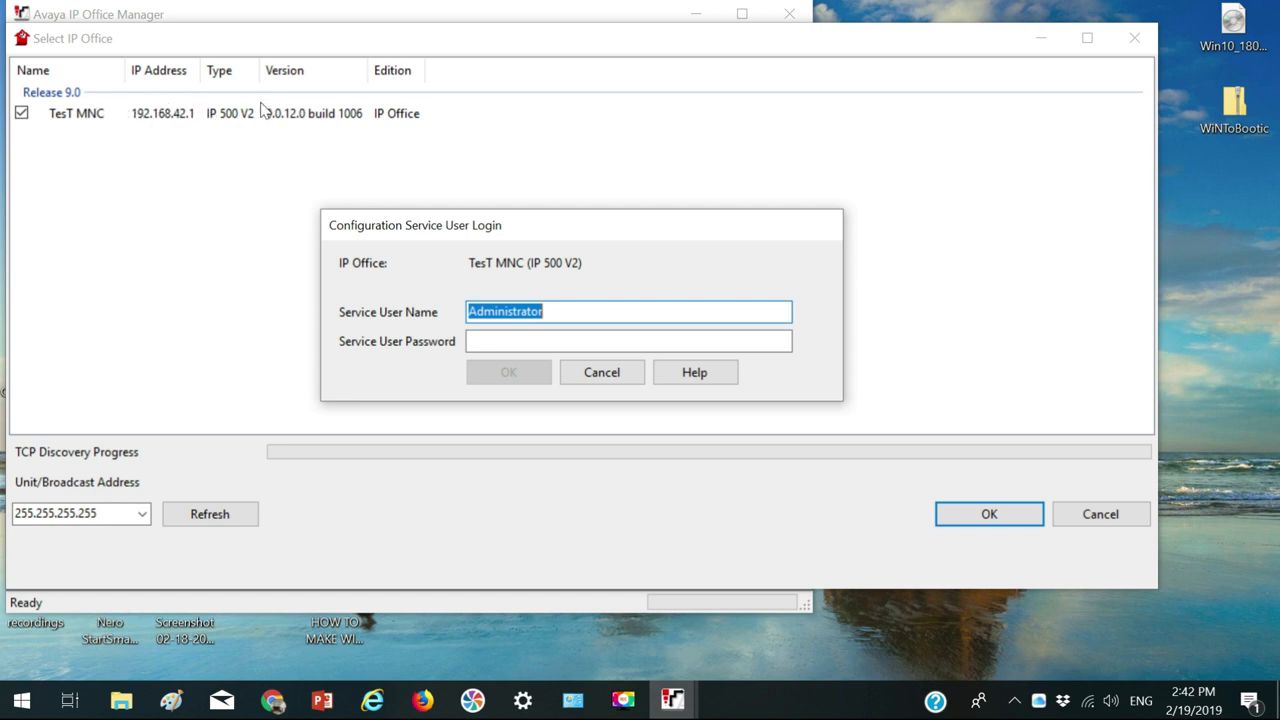
mouse_move(259, 127)
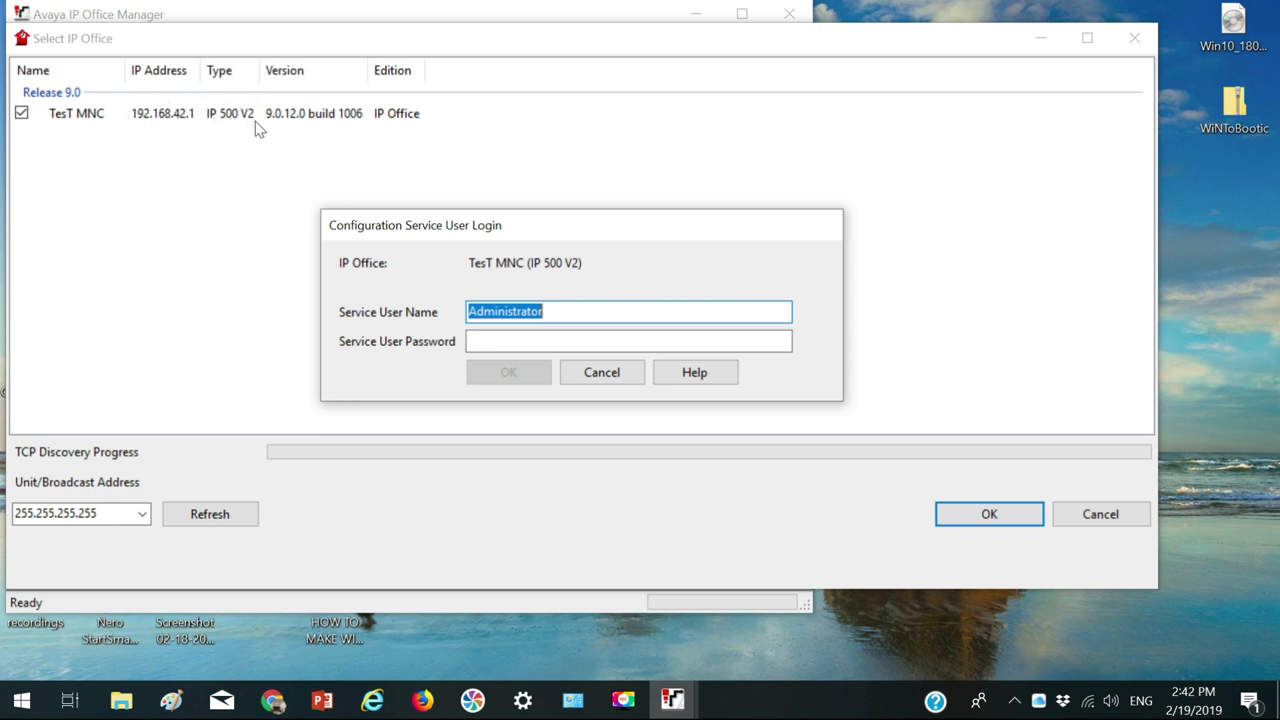
mouse_move(375, 117)
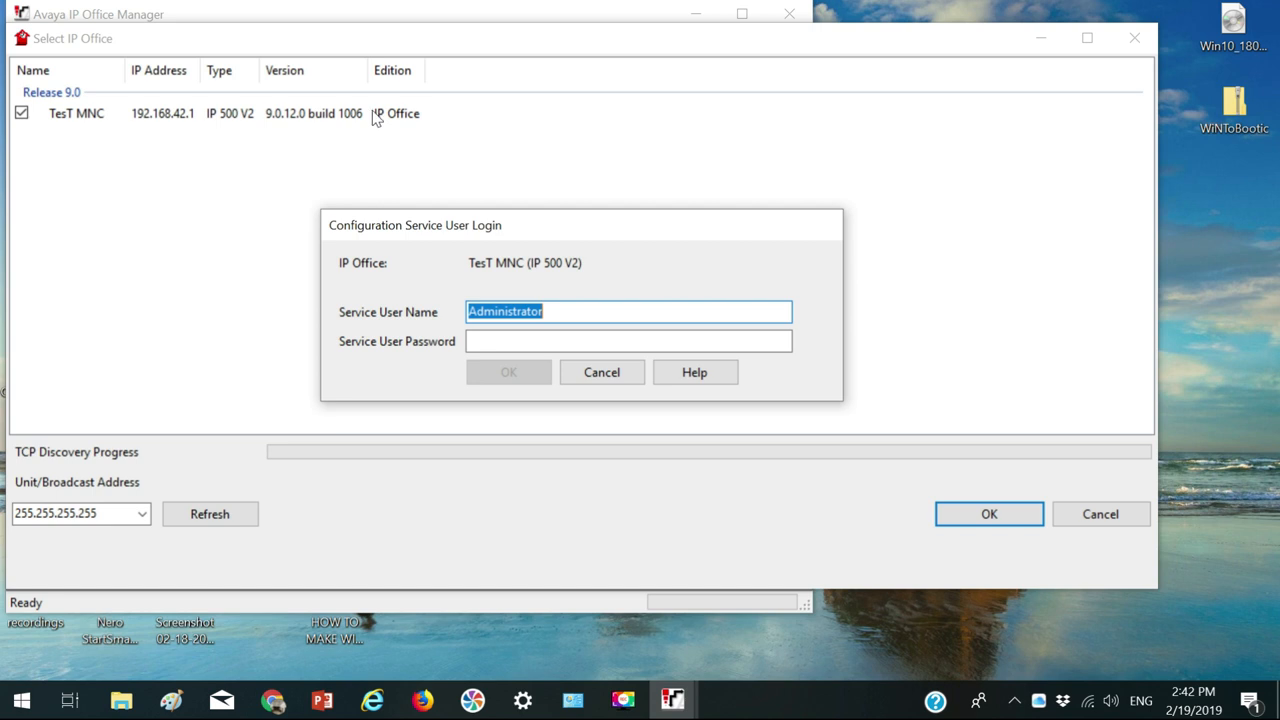
mouse_move(431, 141)
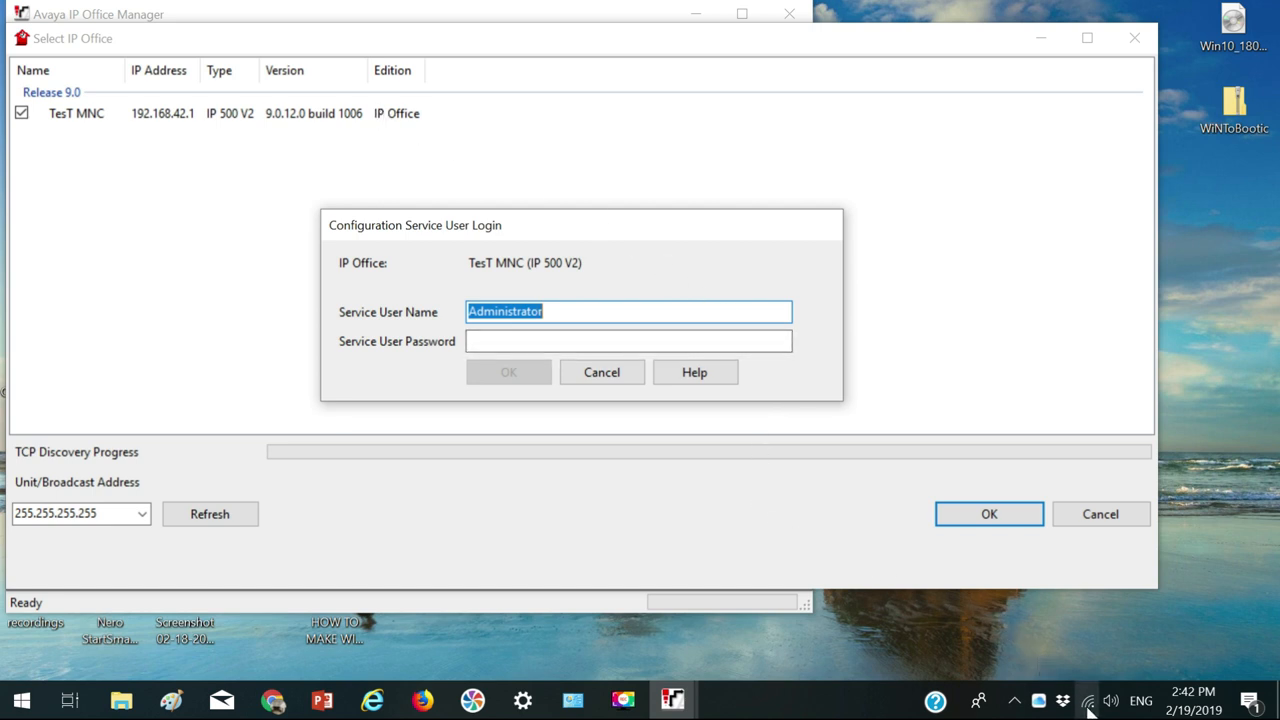
mouse_move(958, 621)
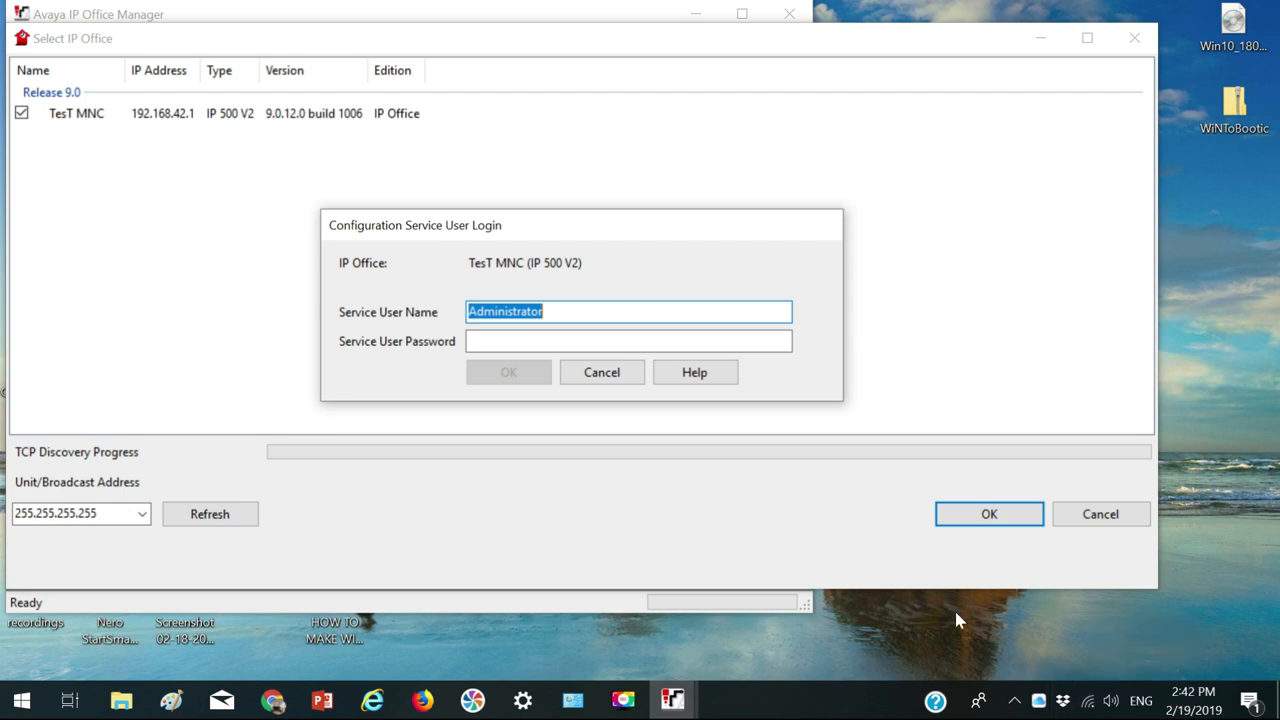
left_click(1088, 700)
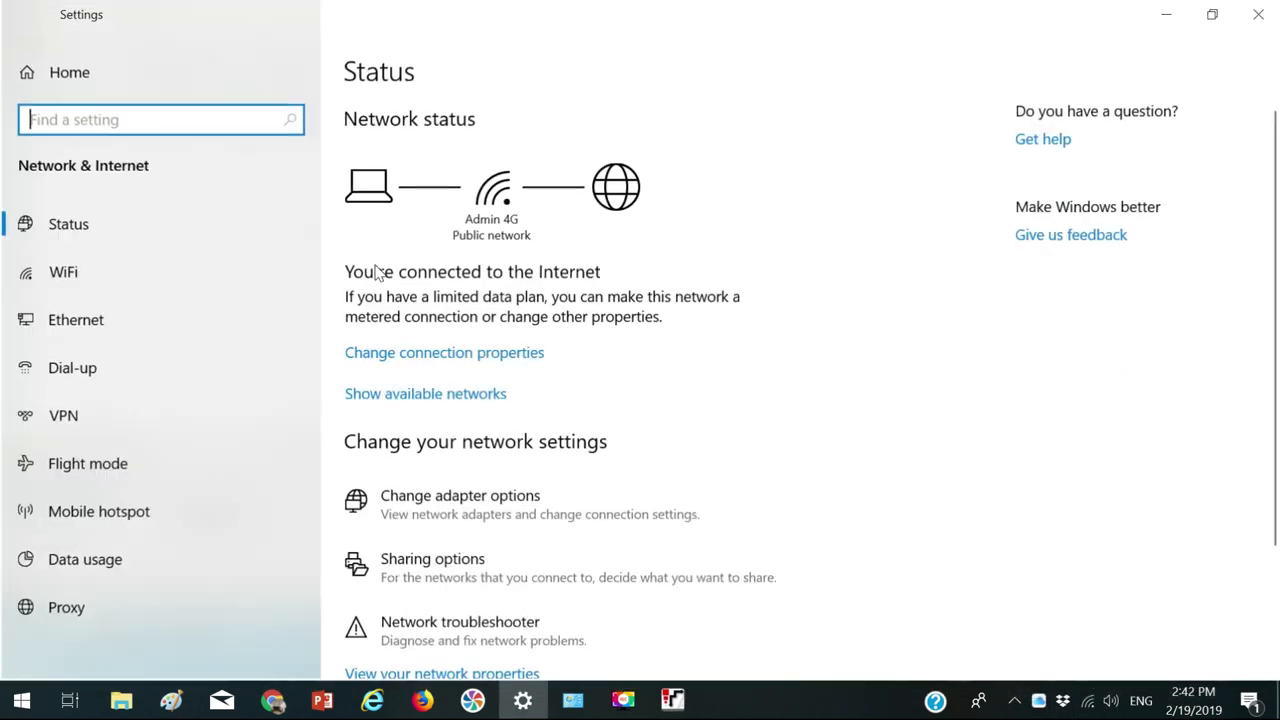
Open the Ethernet adapter's properties through Change adapter options
left_click(75, 319)
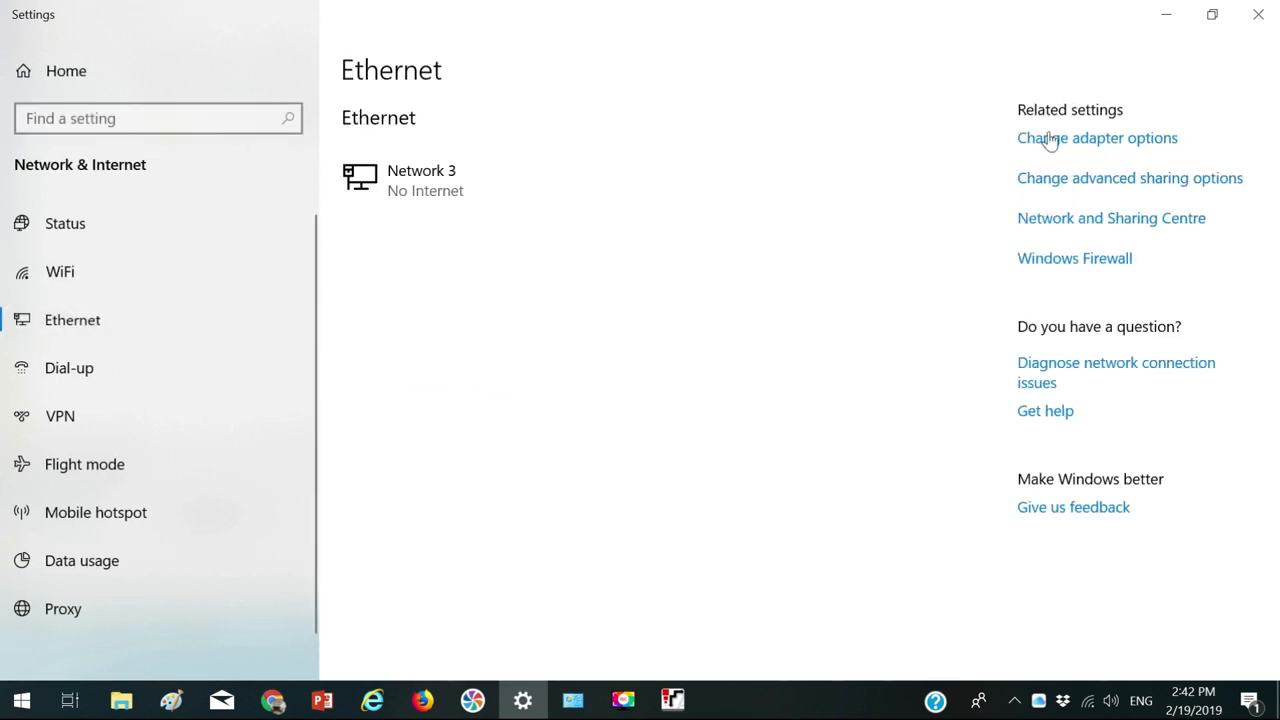
left_click(1097, 138)
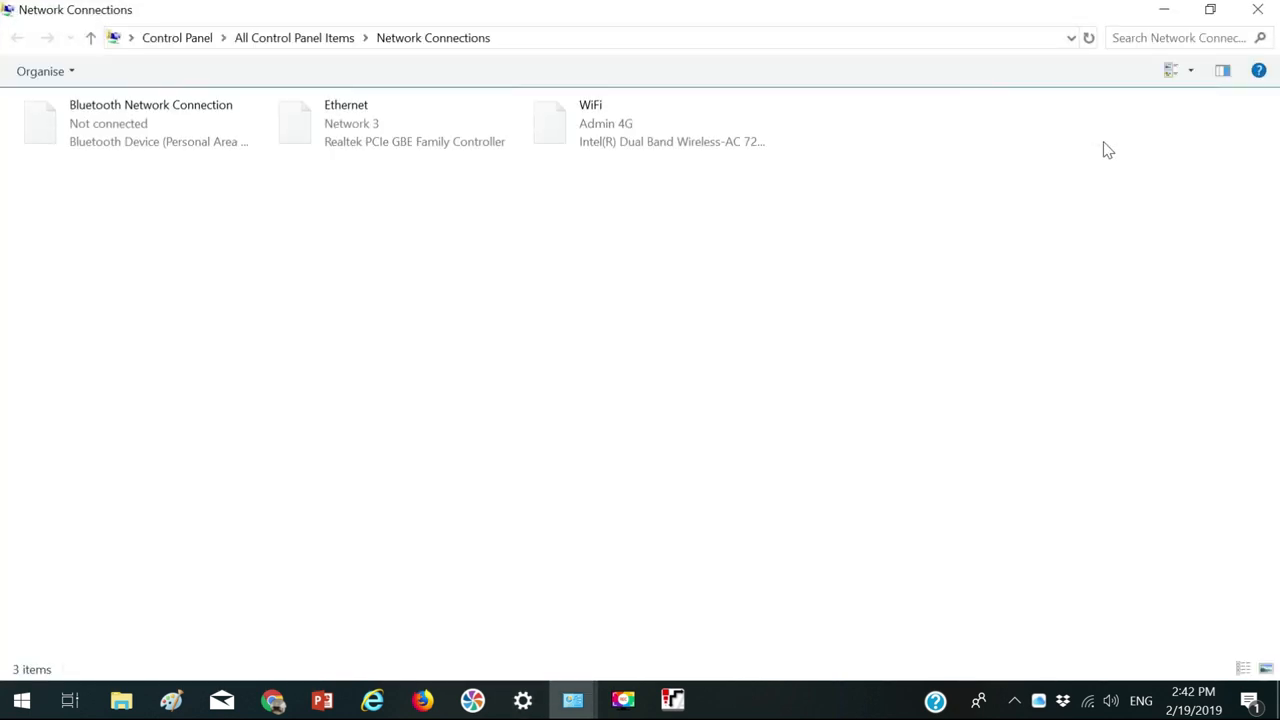
double_click(390, 122)
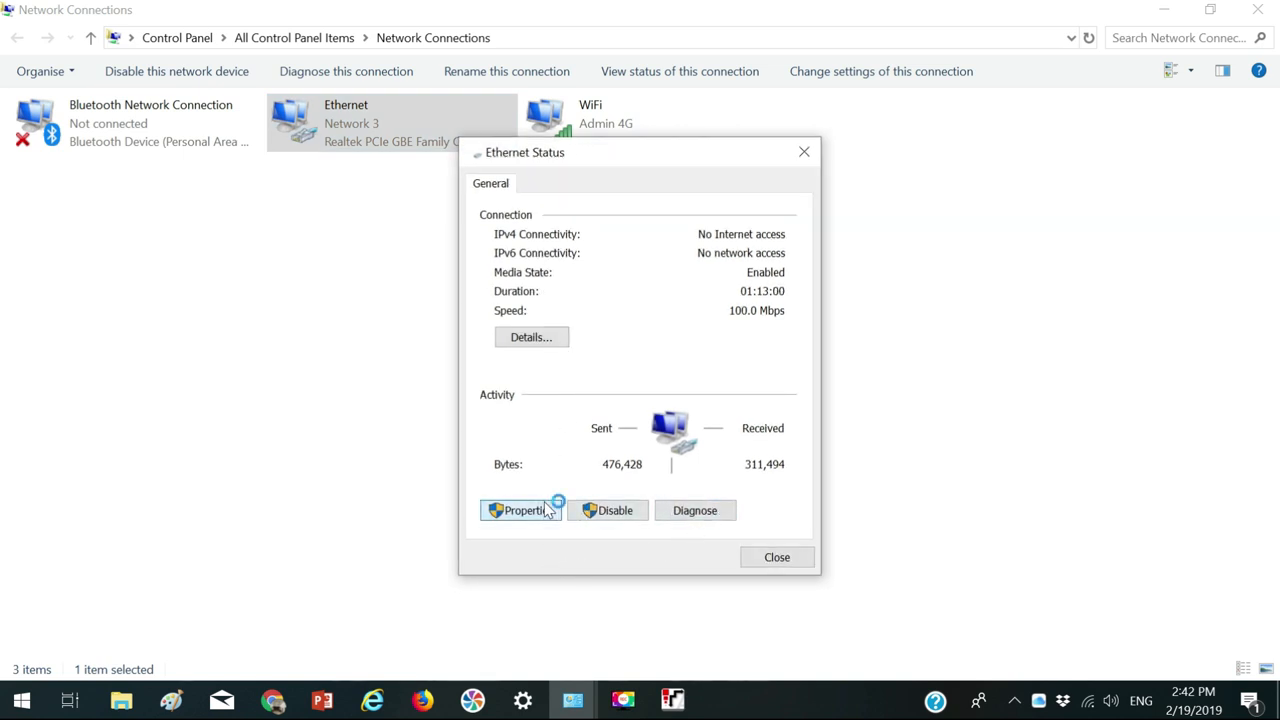
left_click(522, 510)
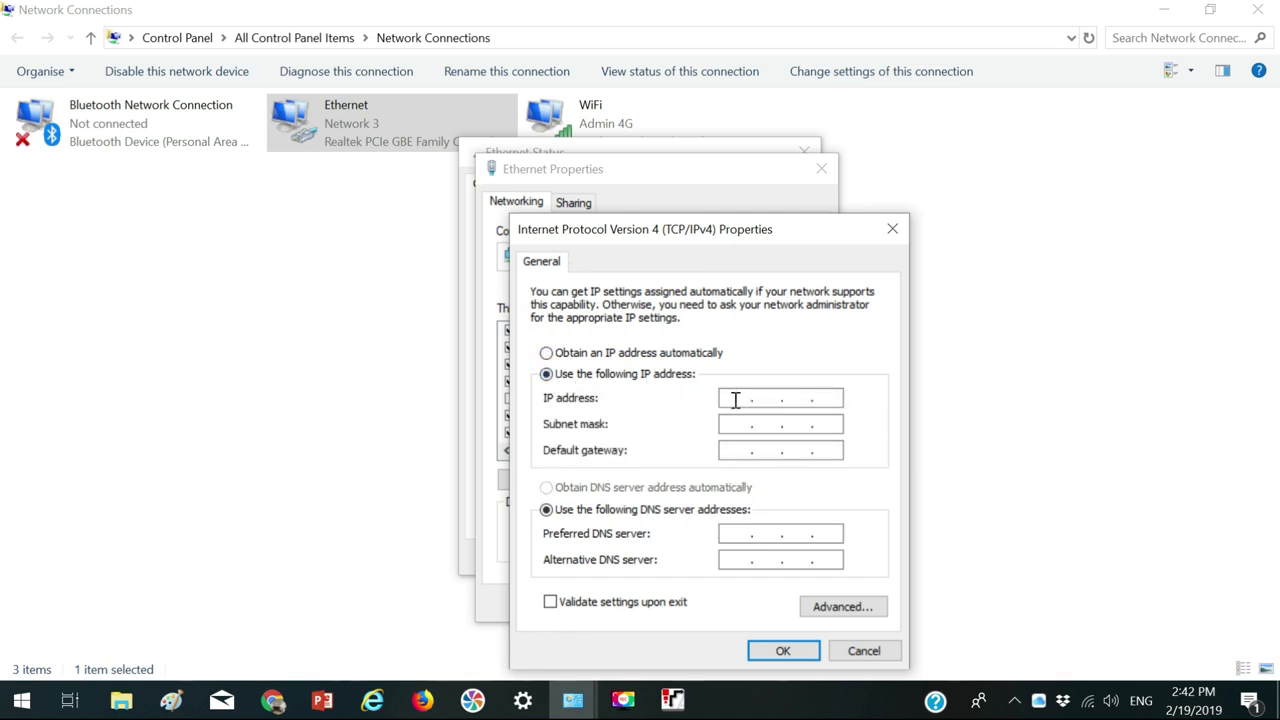
Set IPv4 to IP 192.168.42.5, mask 255.255.255.0, gateway 192.168.42.1 and save
type("192 . . .")
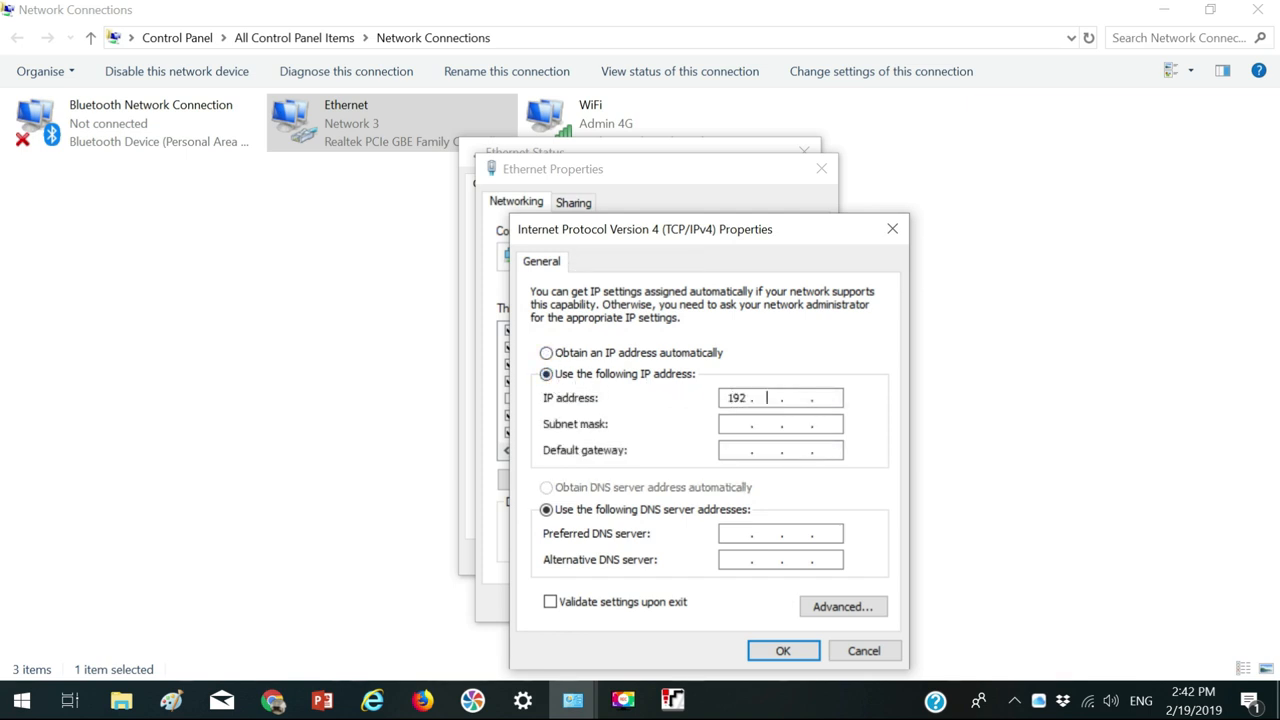
type("168")
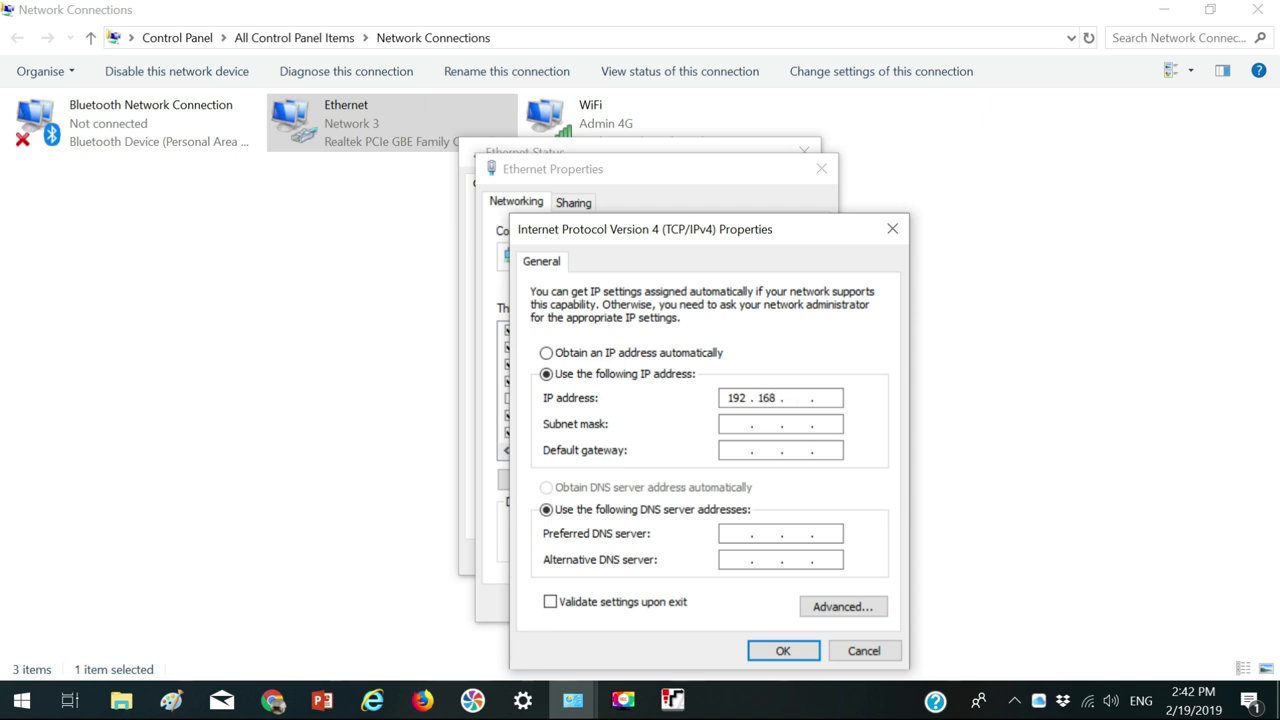
type("42")
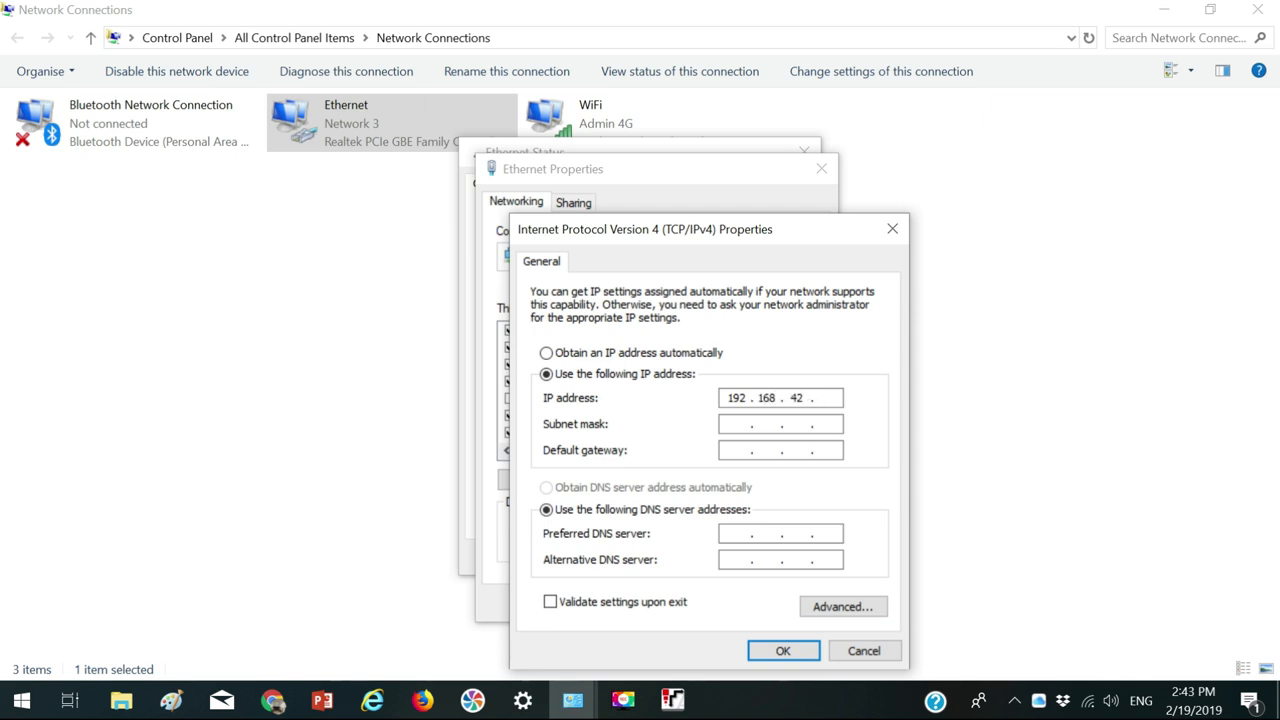
type("5")
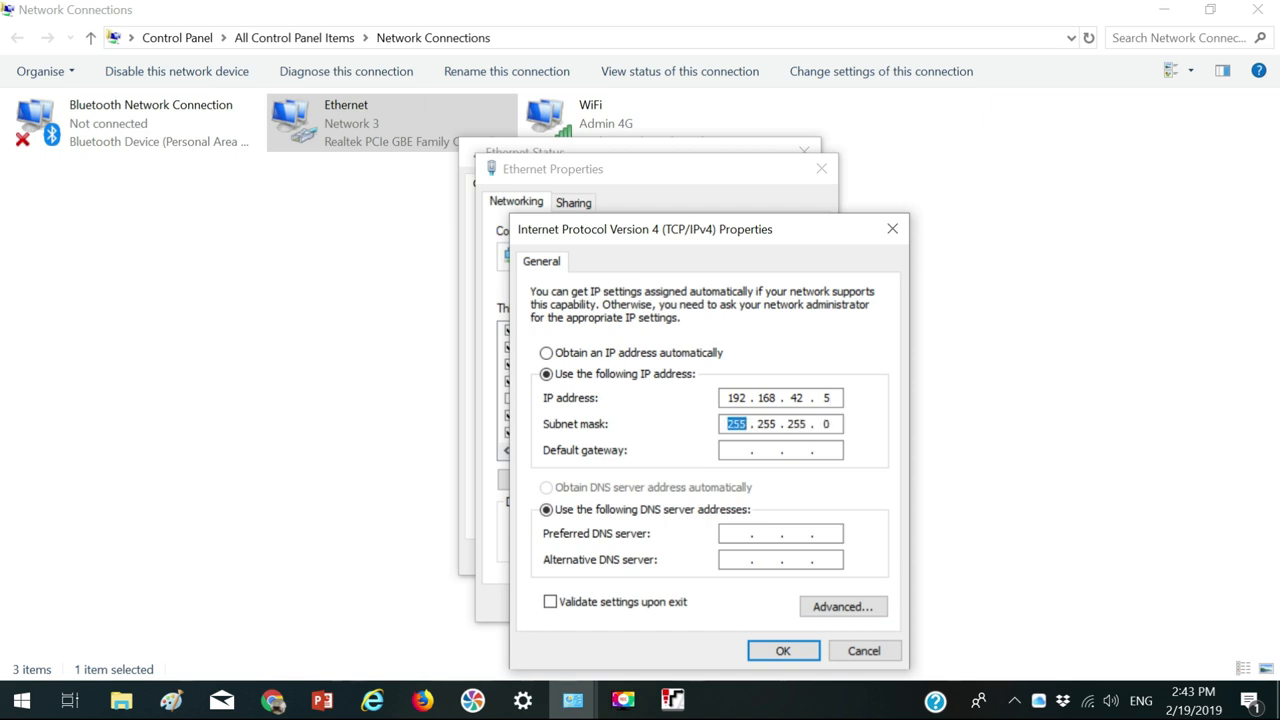
type("192.1")
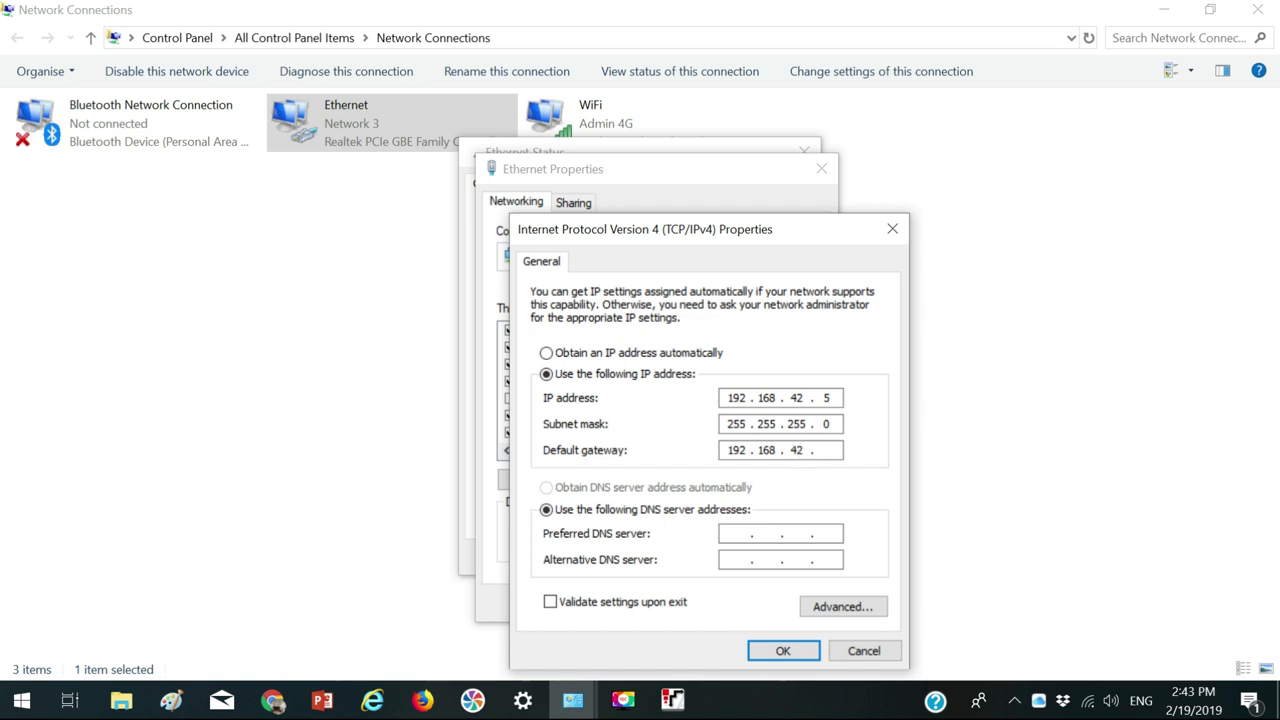
type("1")
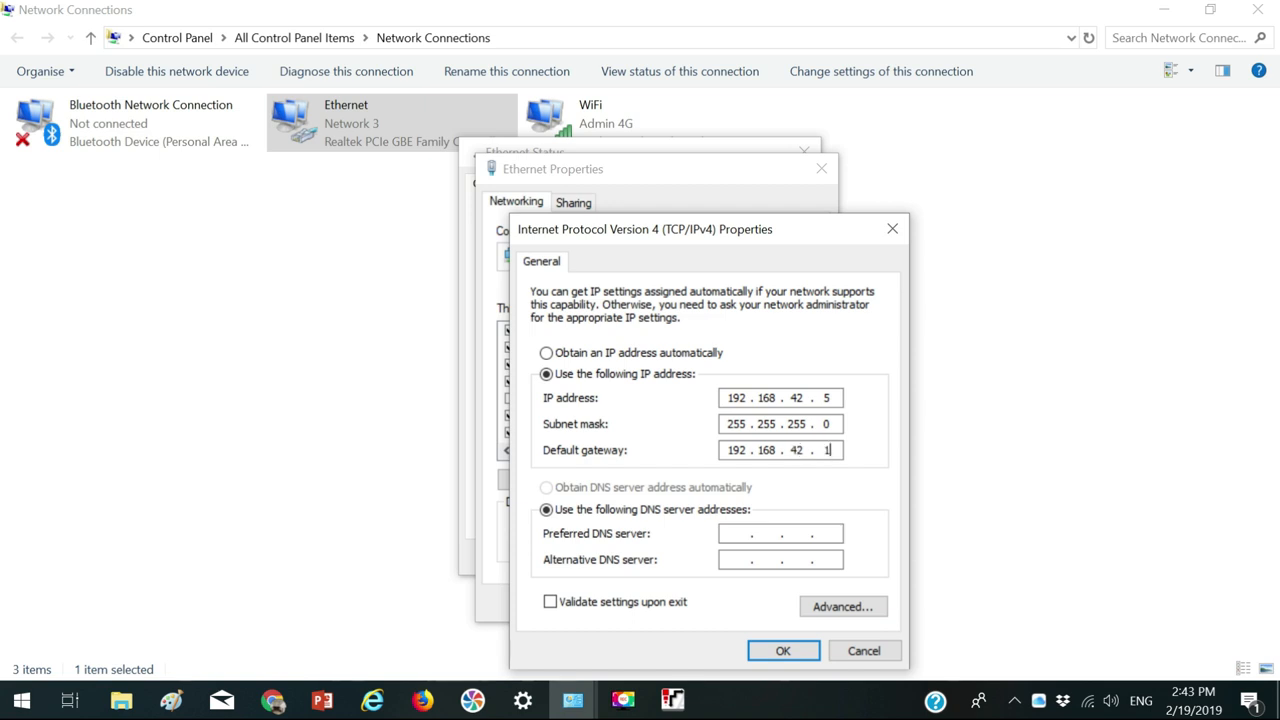
mouse_move(818, 638)
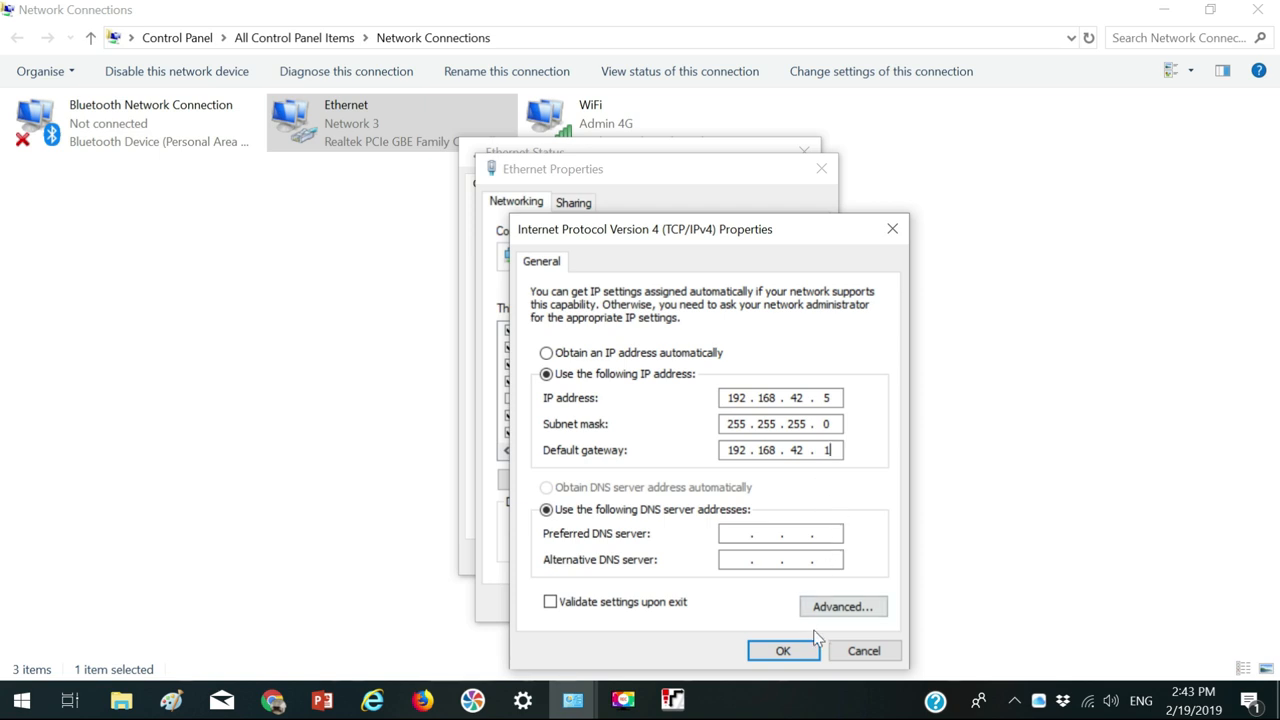
left_click(783, 650)
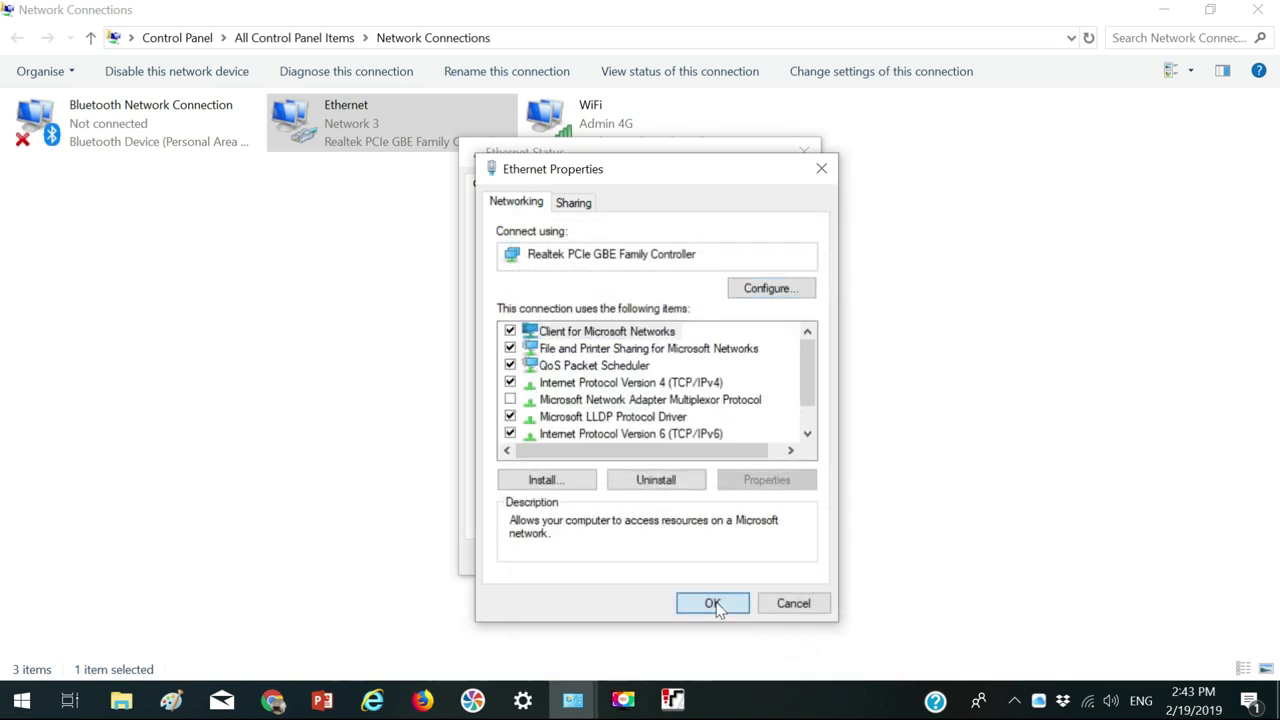
left_click(712, 603)
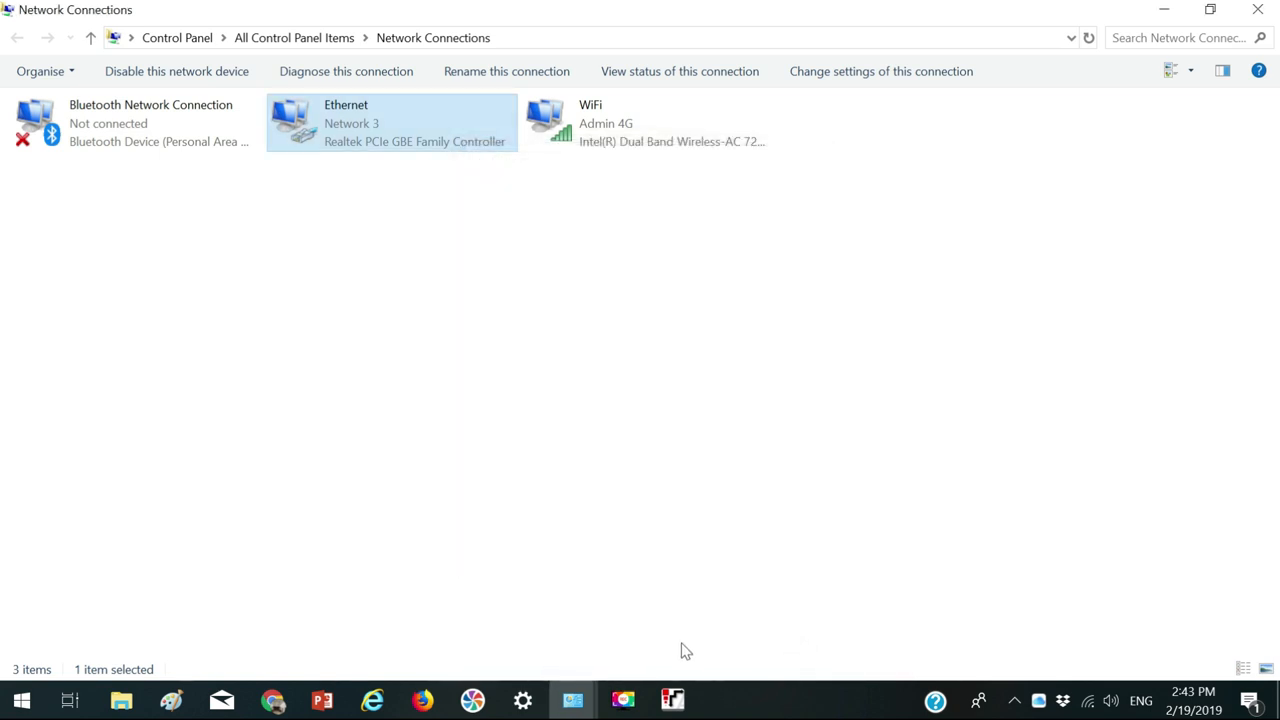
Launch Command Prompt via Start search and ping 192.168.42.1
left_click(20, 699)
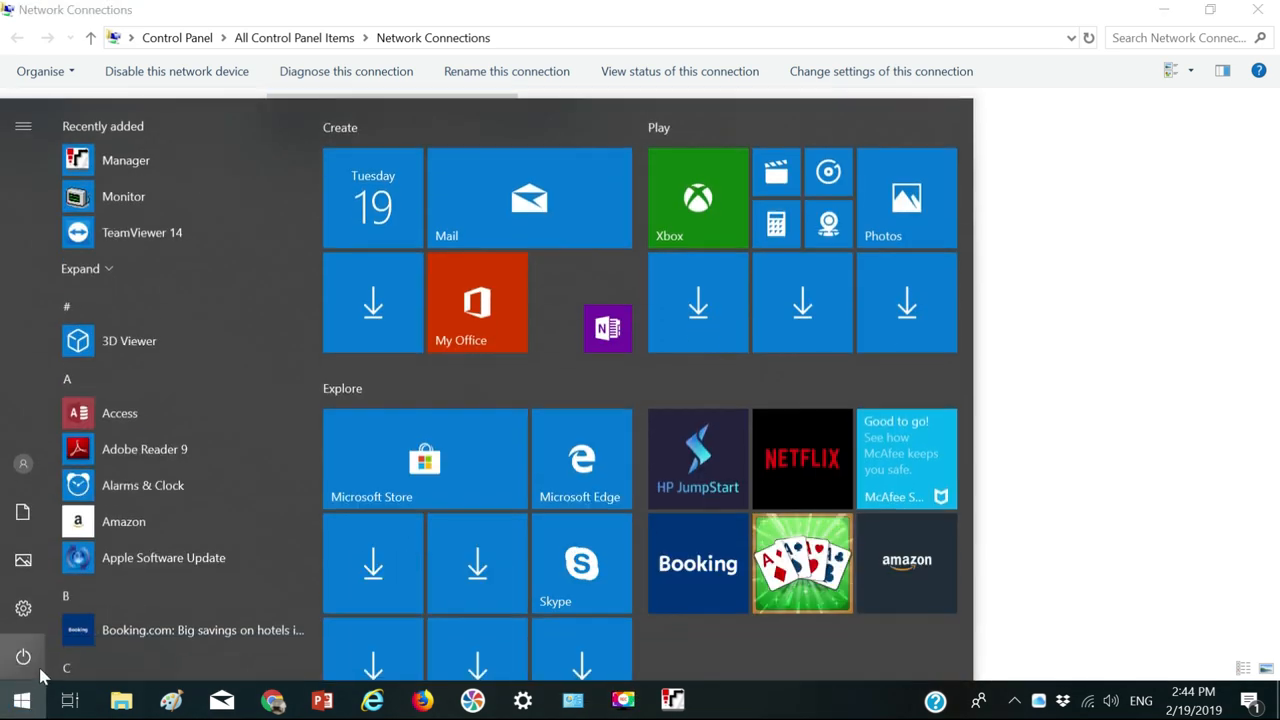
type("cmd")
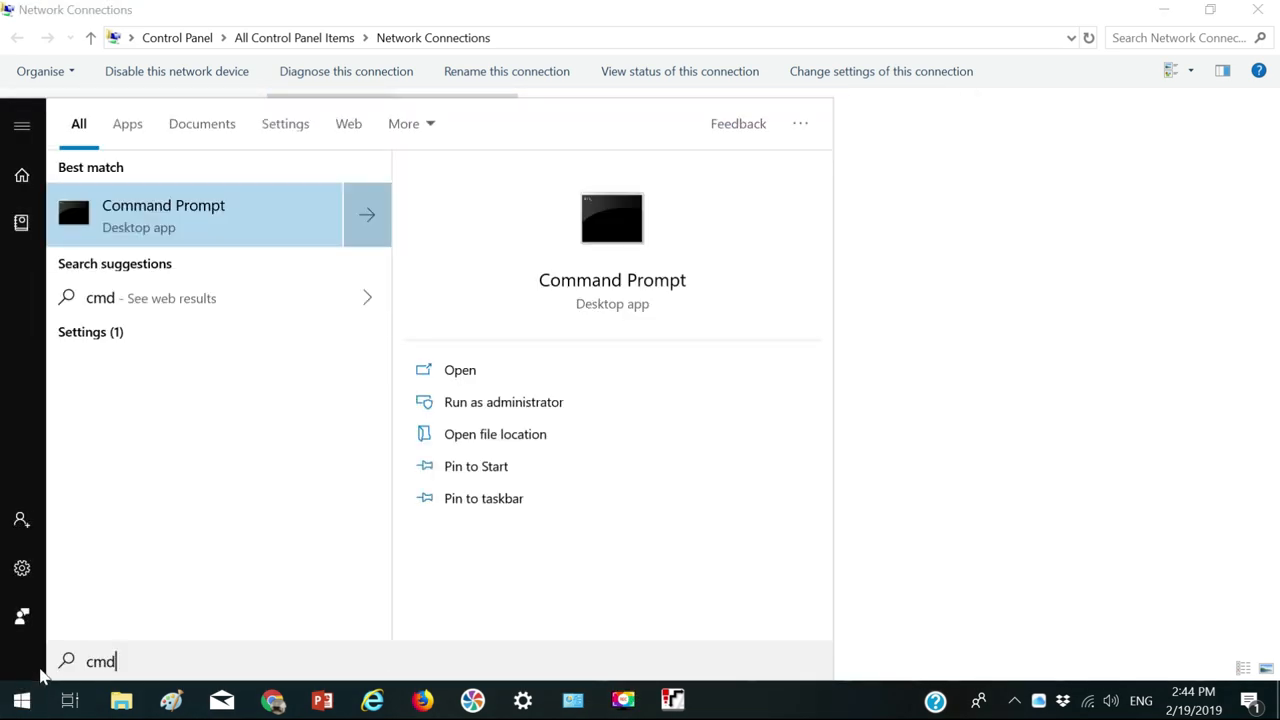
left_click(460, 369)
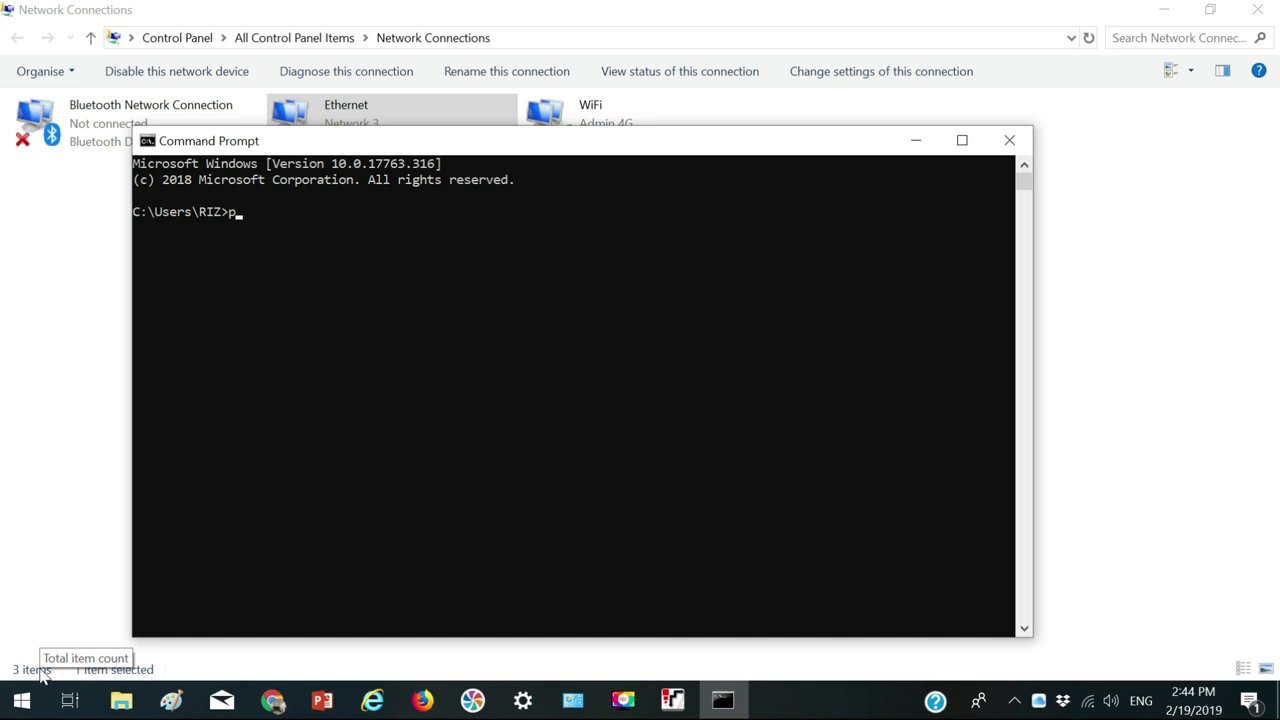
type("ing 192")
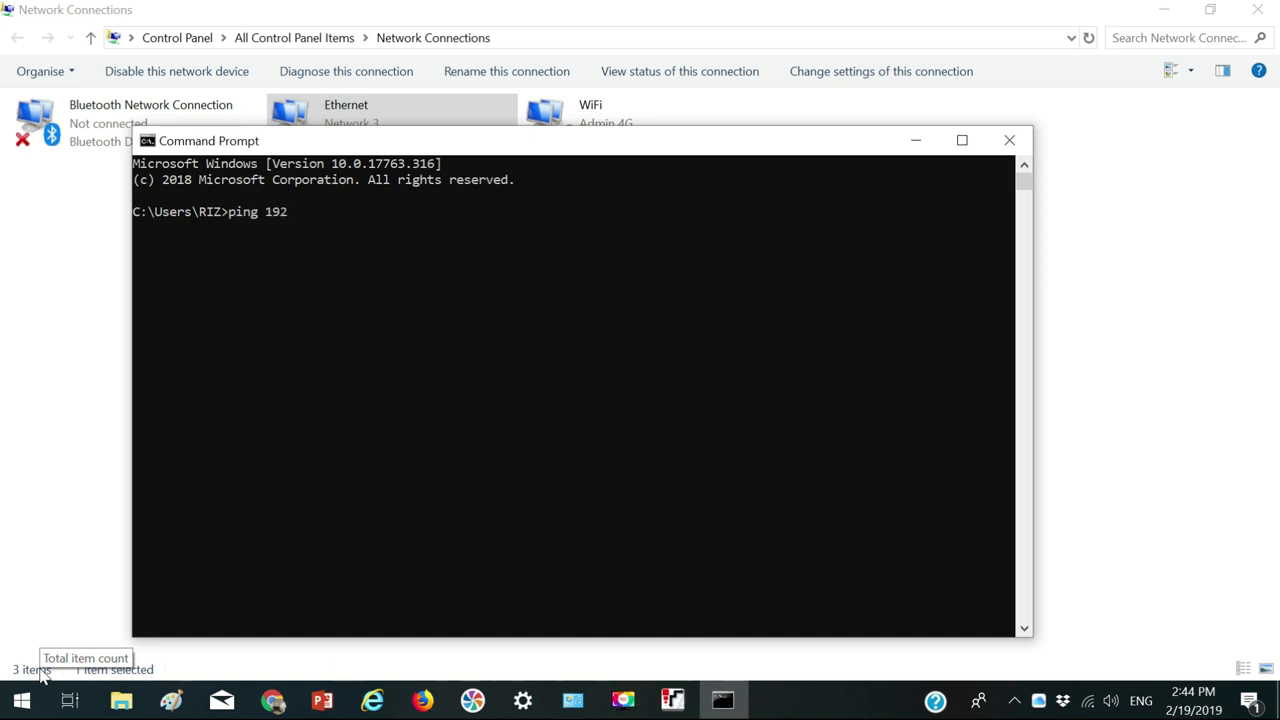
type(".168.42.1")
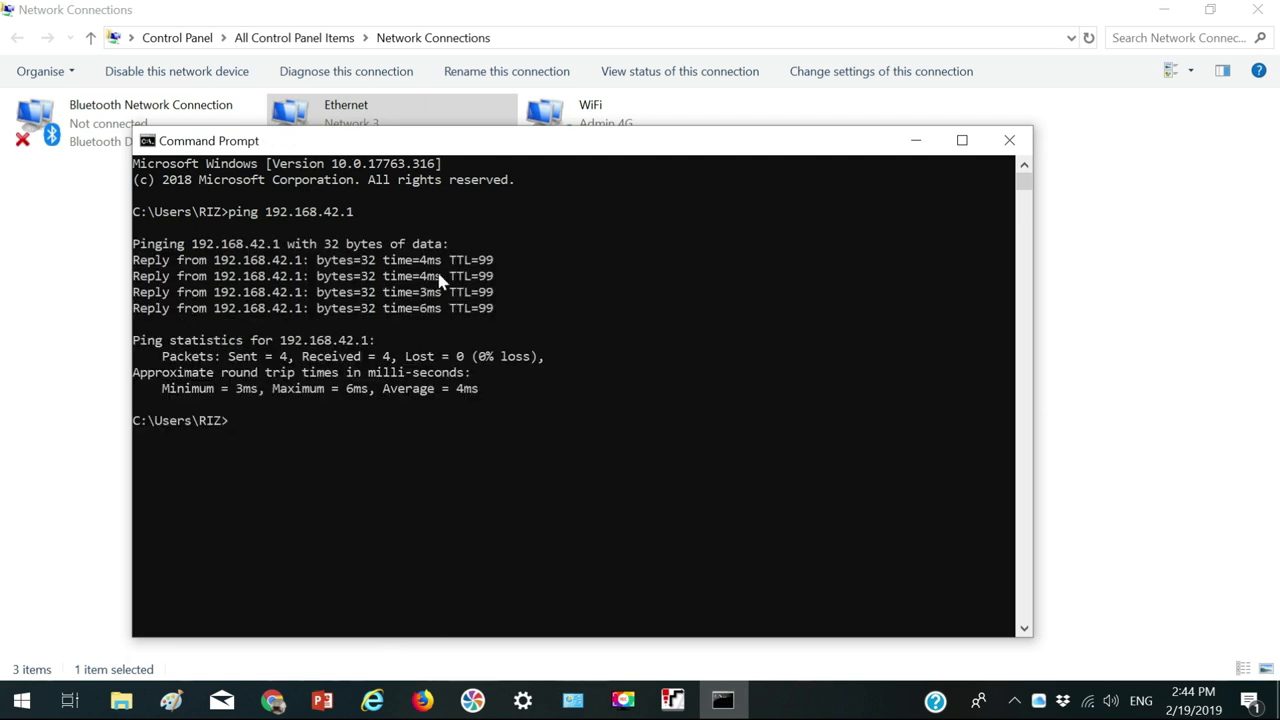
mouse_move(300, 325)
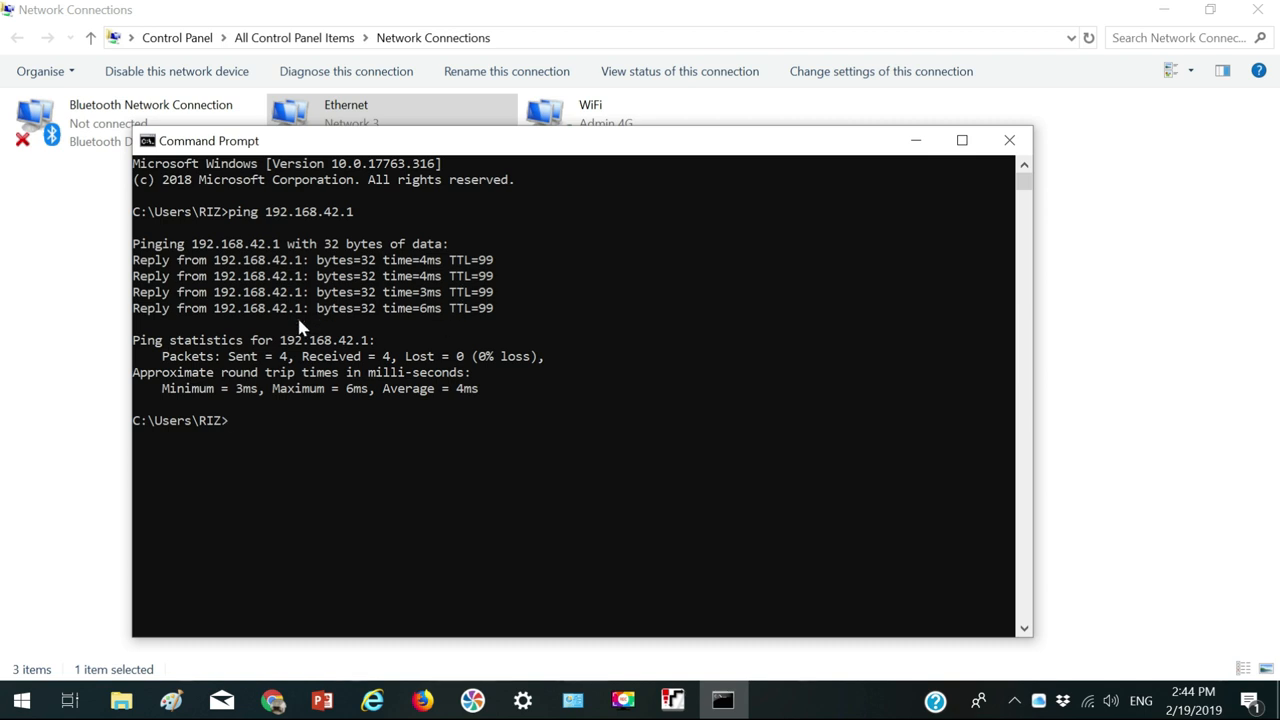
mouse_move(338, 378)
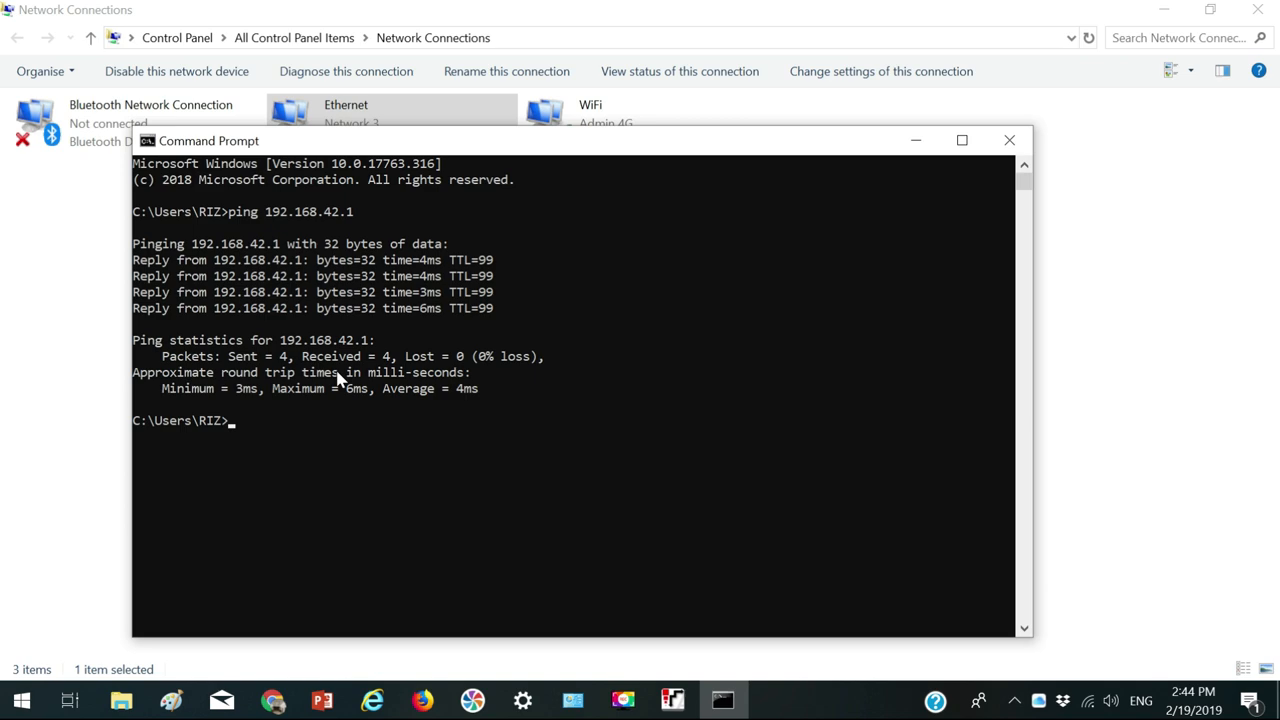
mouse_move(1009, 140)
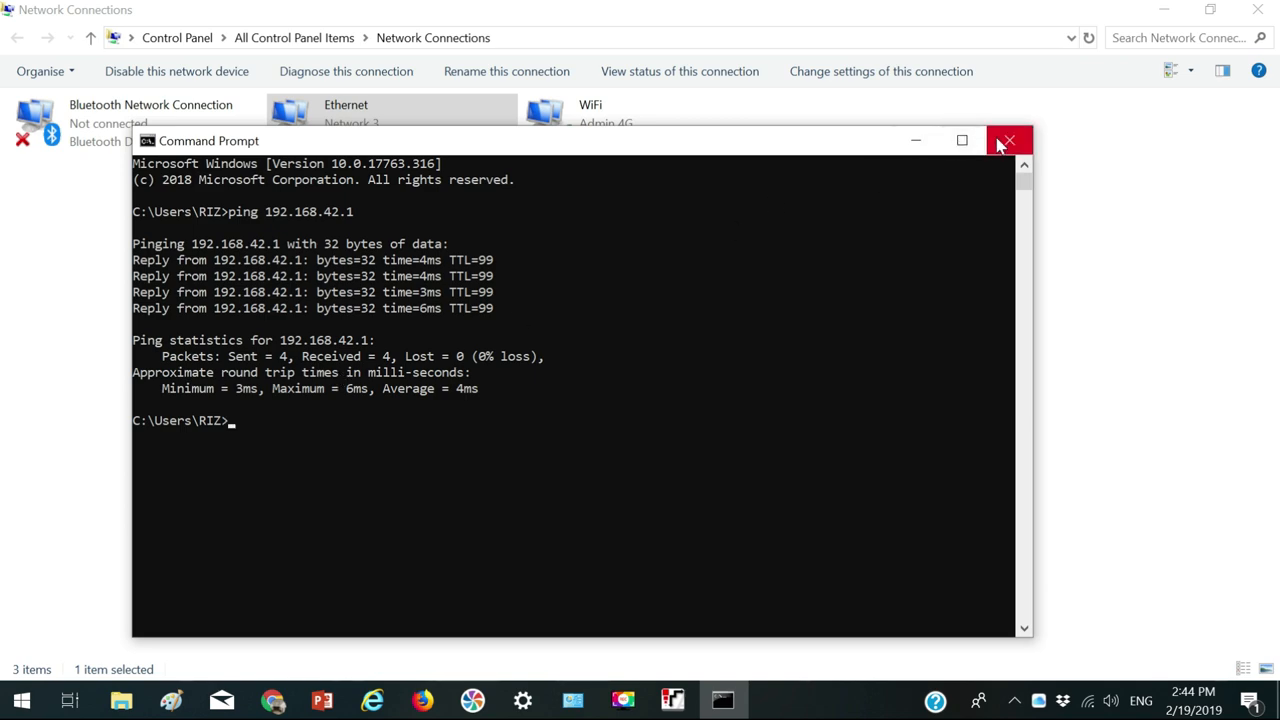
Close Command Prompt, cancel the login and system selection, and maximize Manager
left_click(1008, 140)
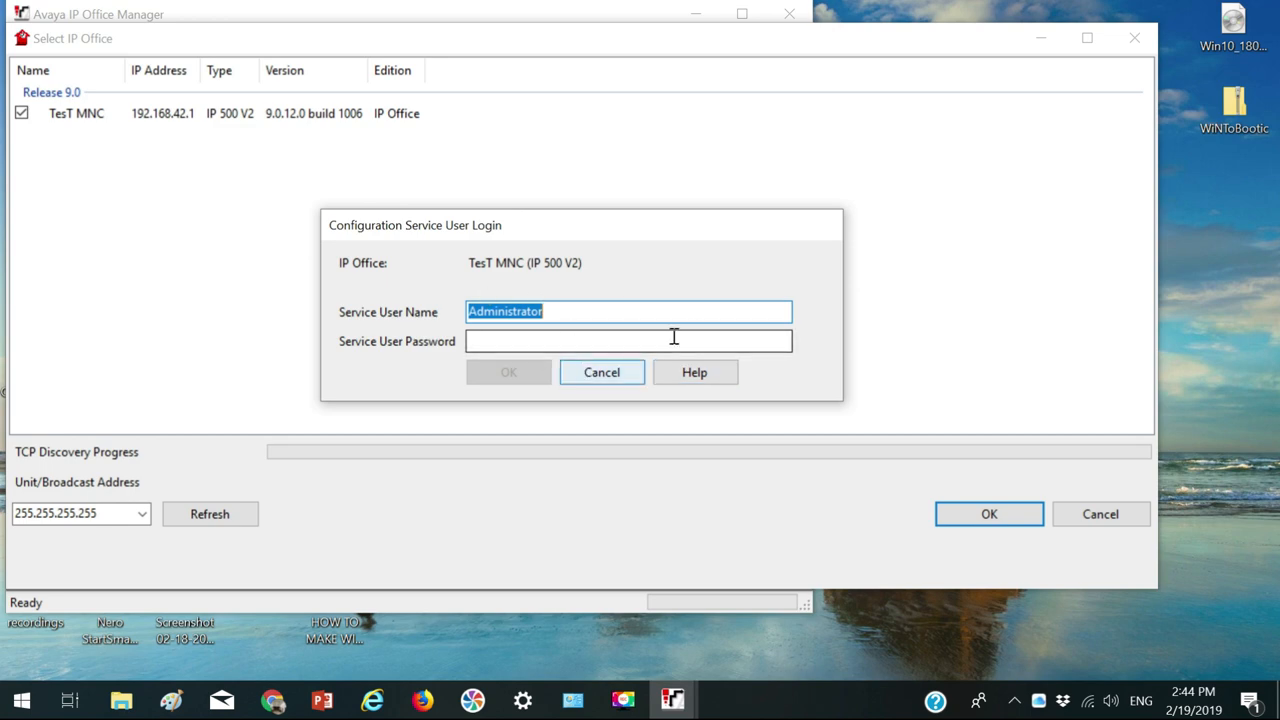
left_click(601, 372)
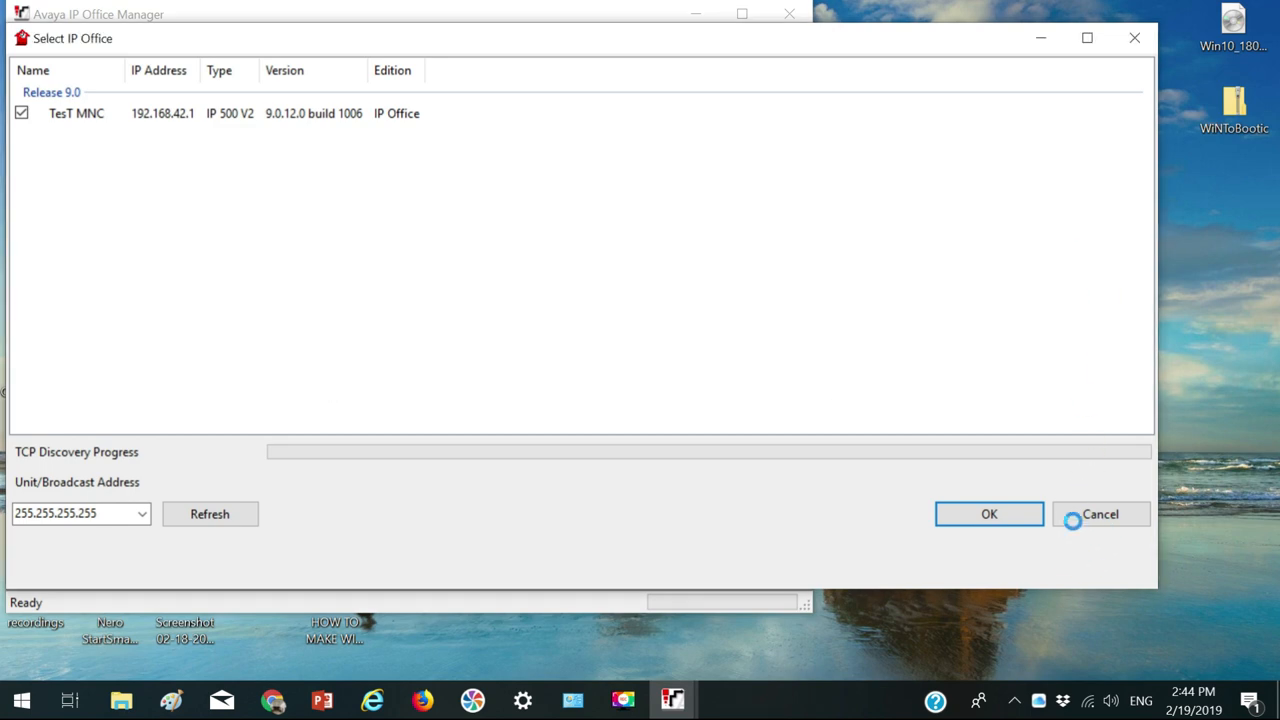
left_click(1100, 514)
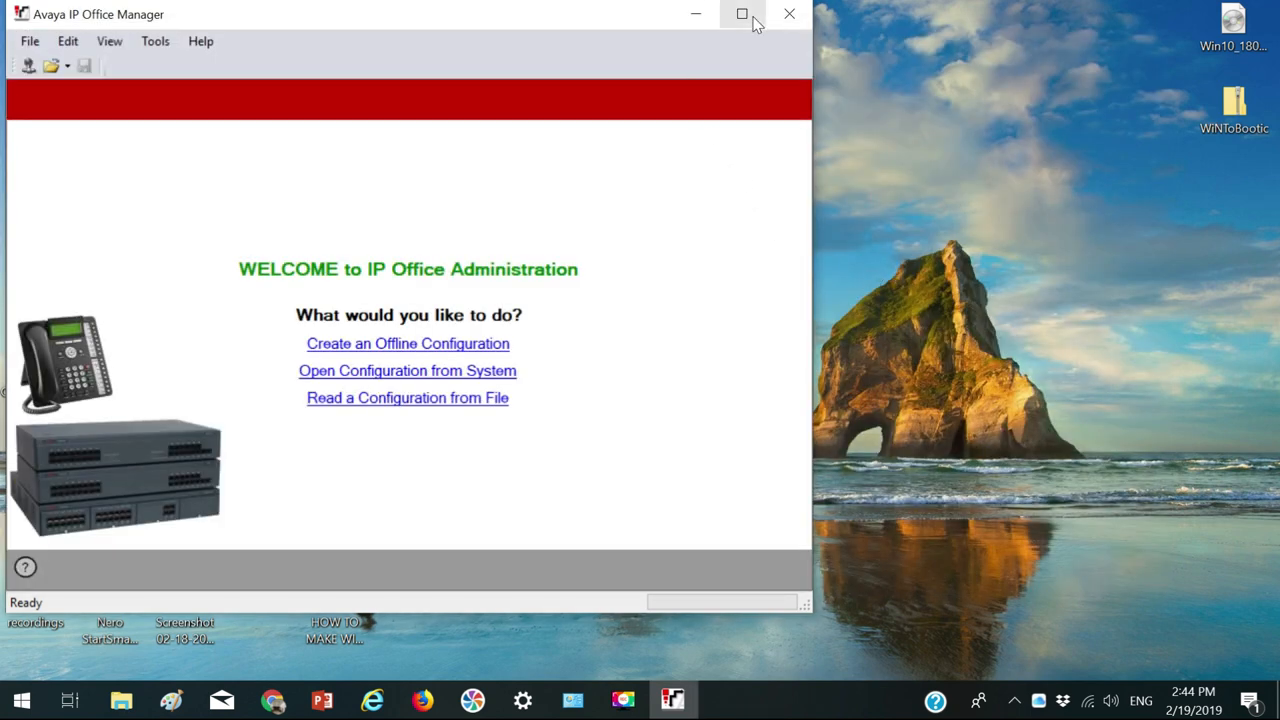
left_click(742, 14)
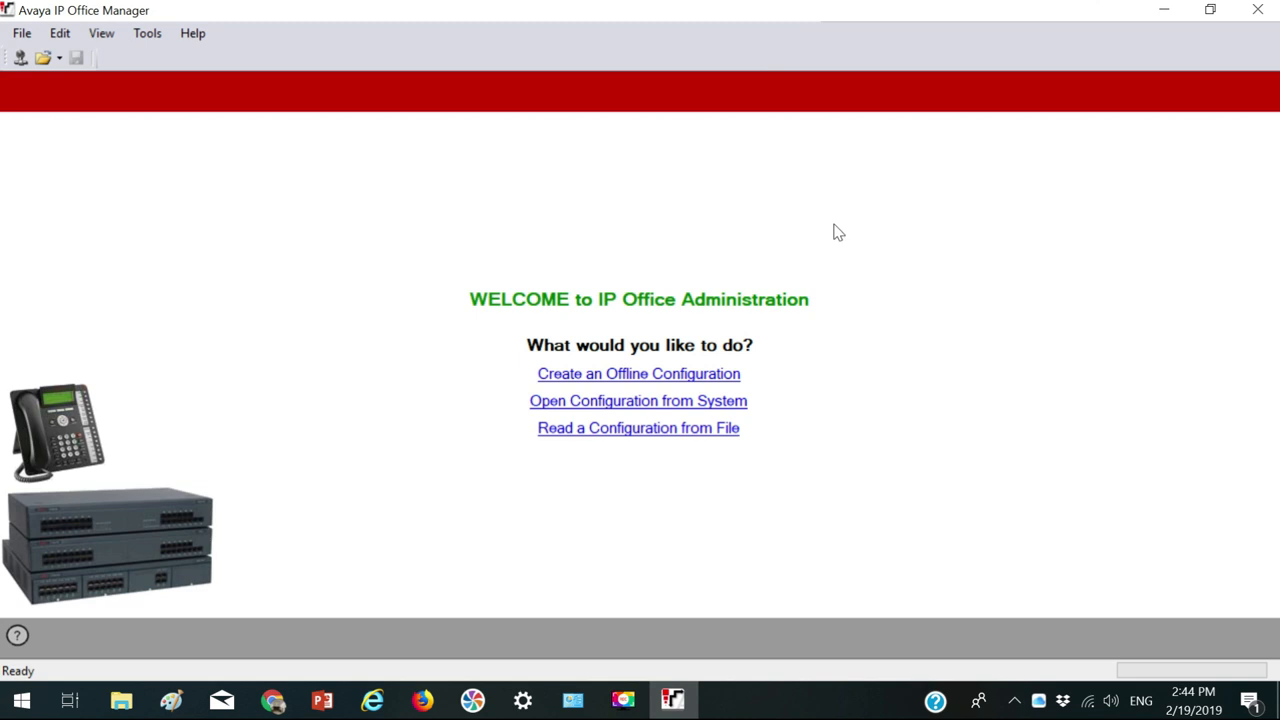
mouse_move(324, 196)
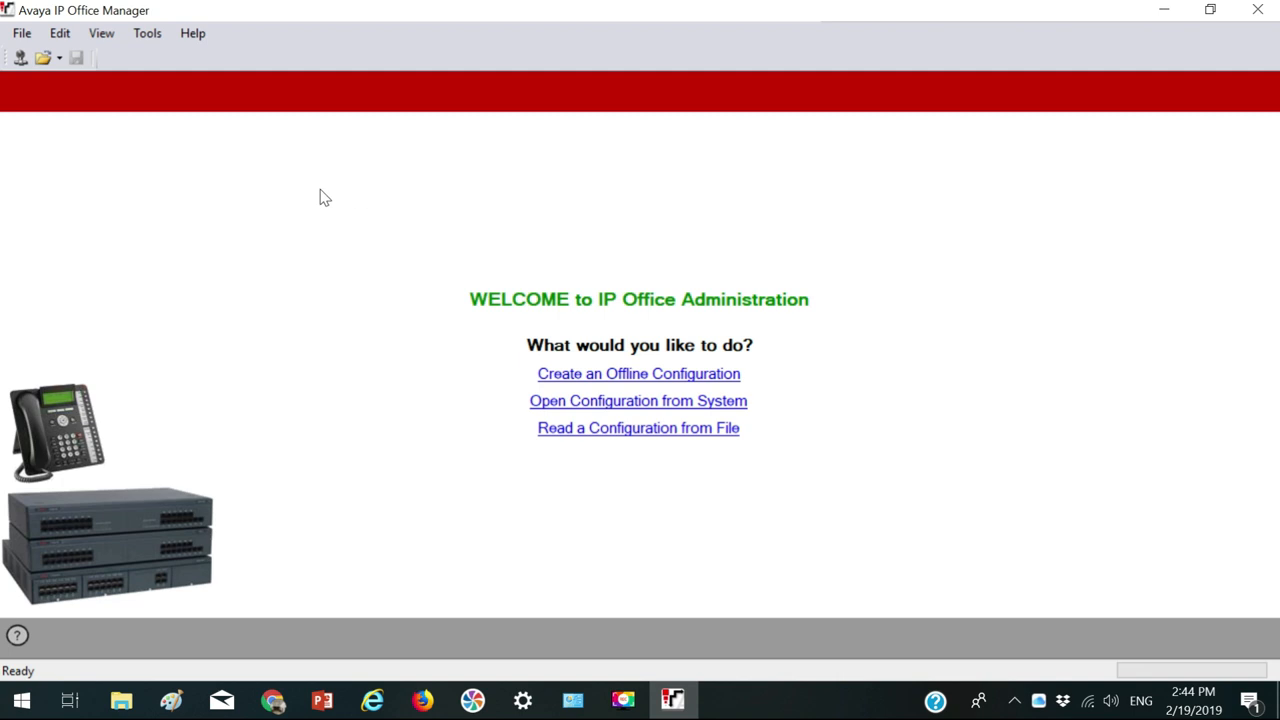
mouse_move(20, 57)
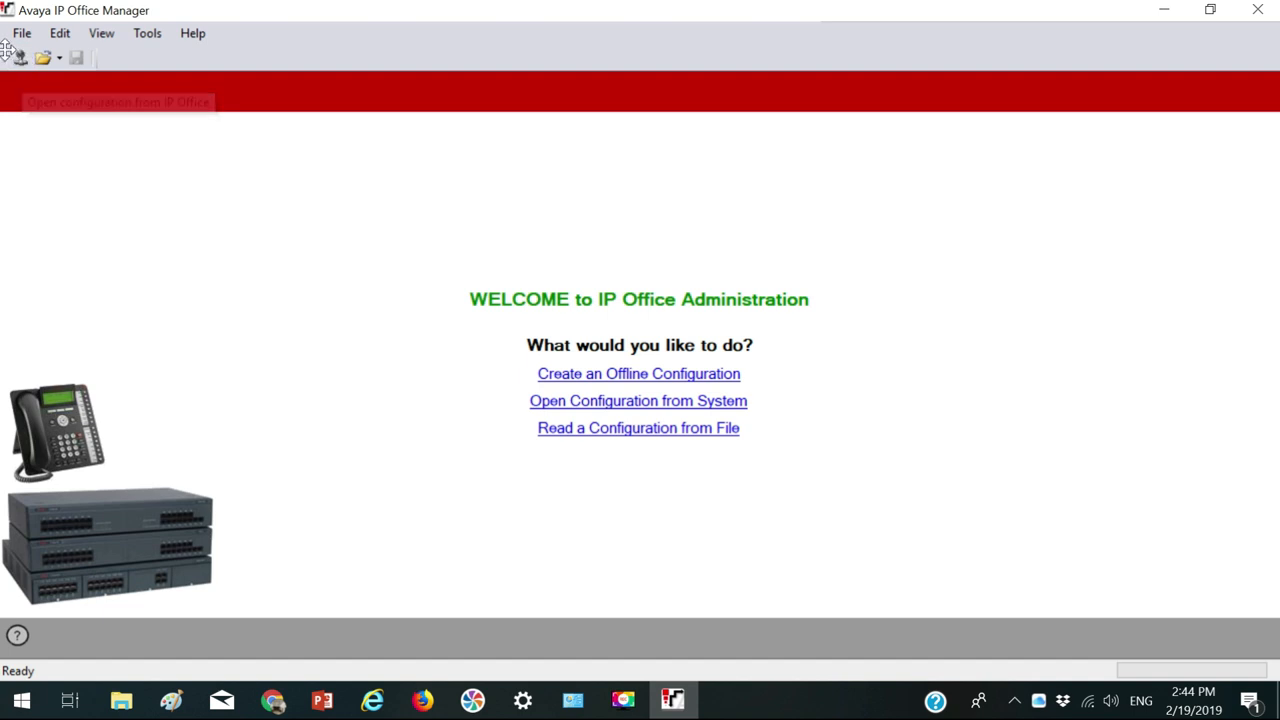
mouse_move(20, 57)
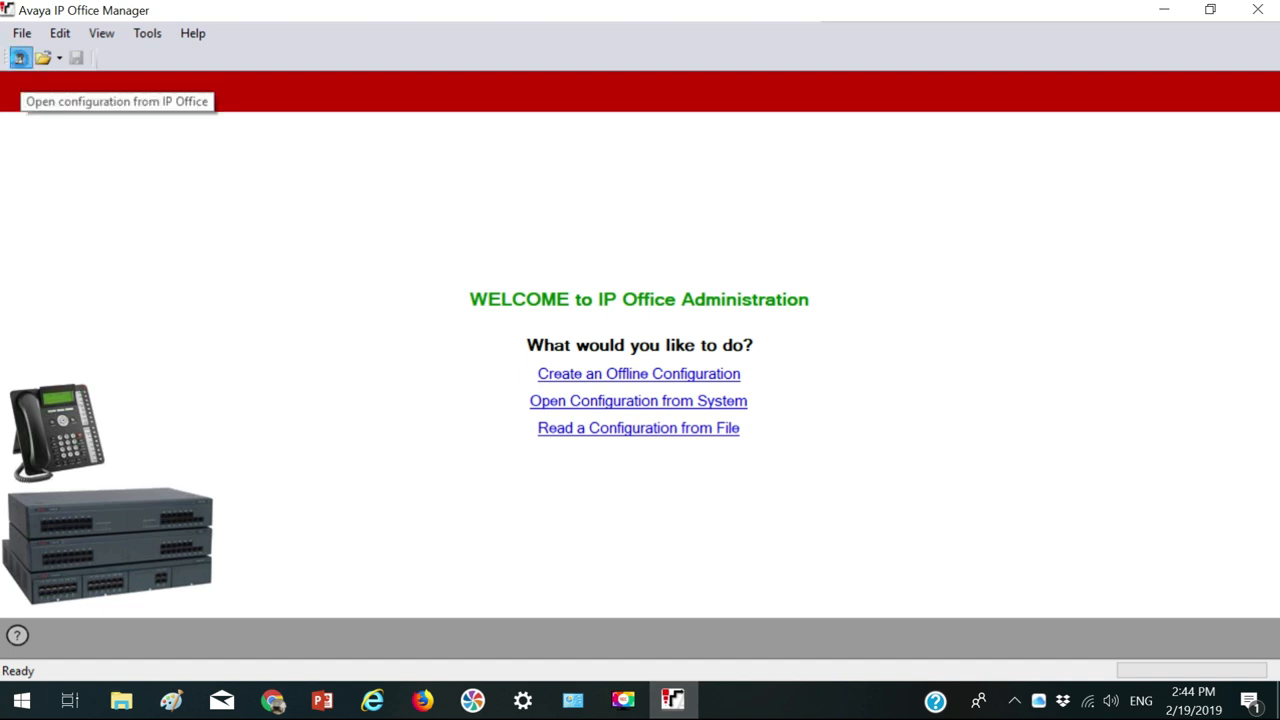
Open Configuration and connect to the TesT MNC system
left_click(638, 400)
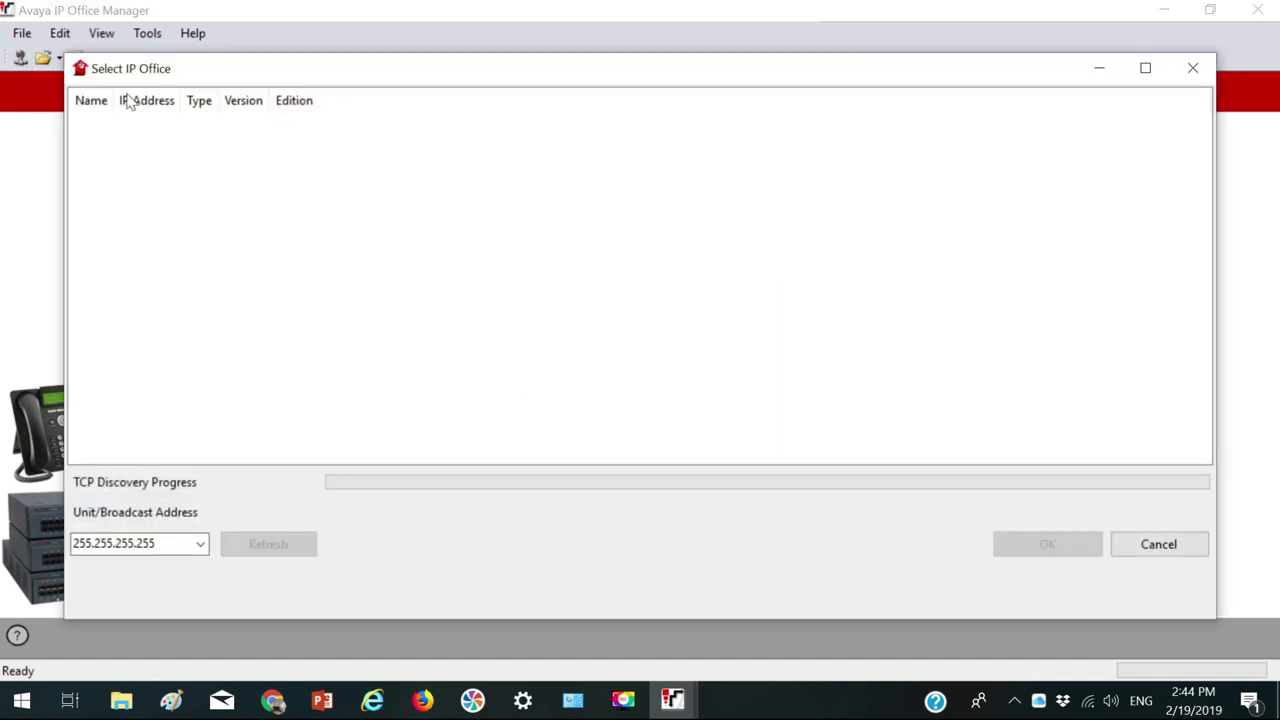
mouse_move(878, 190)
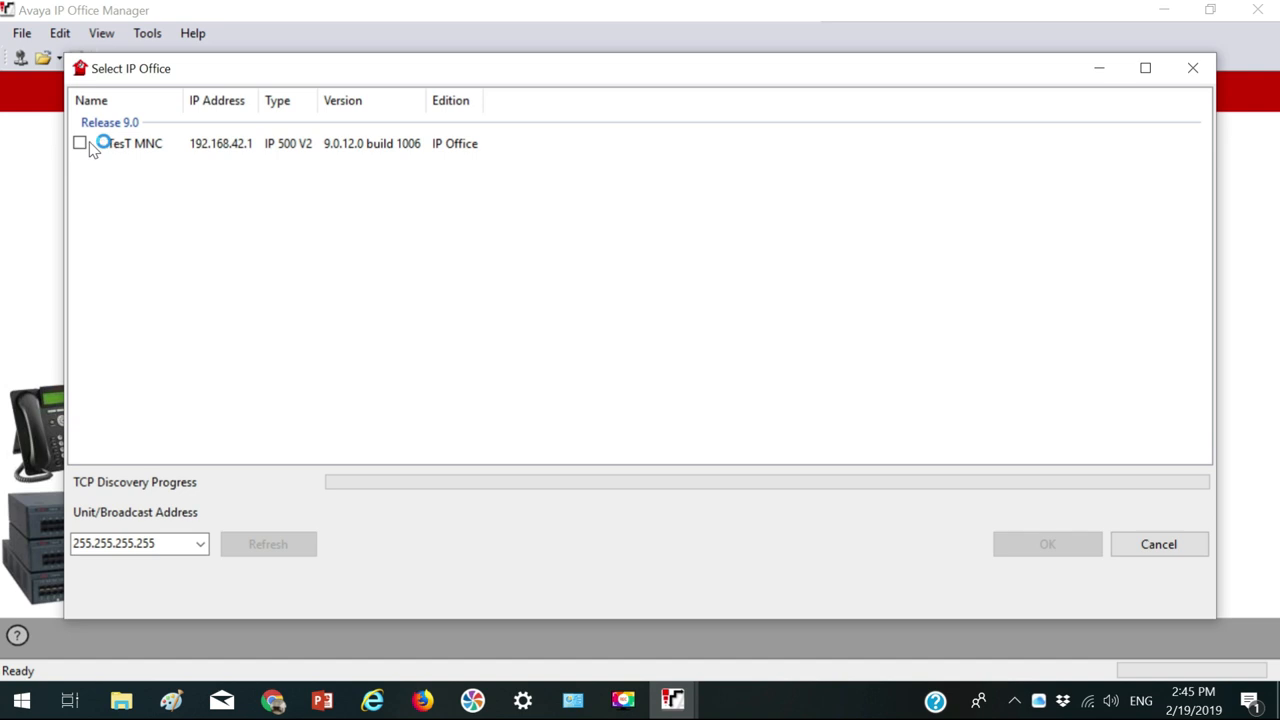
mouse_move(222, 143)
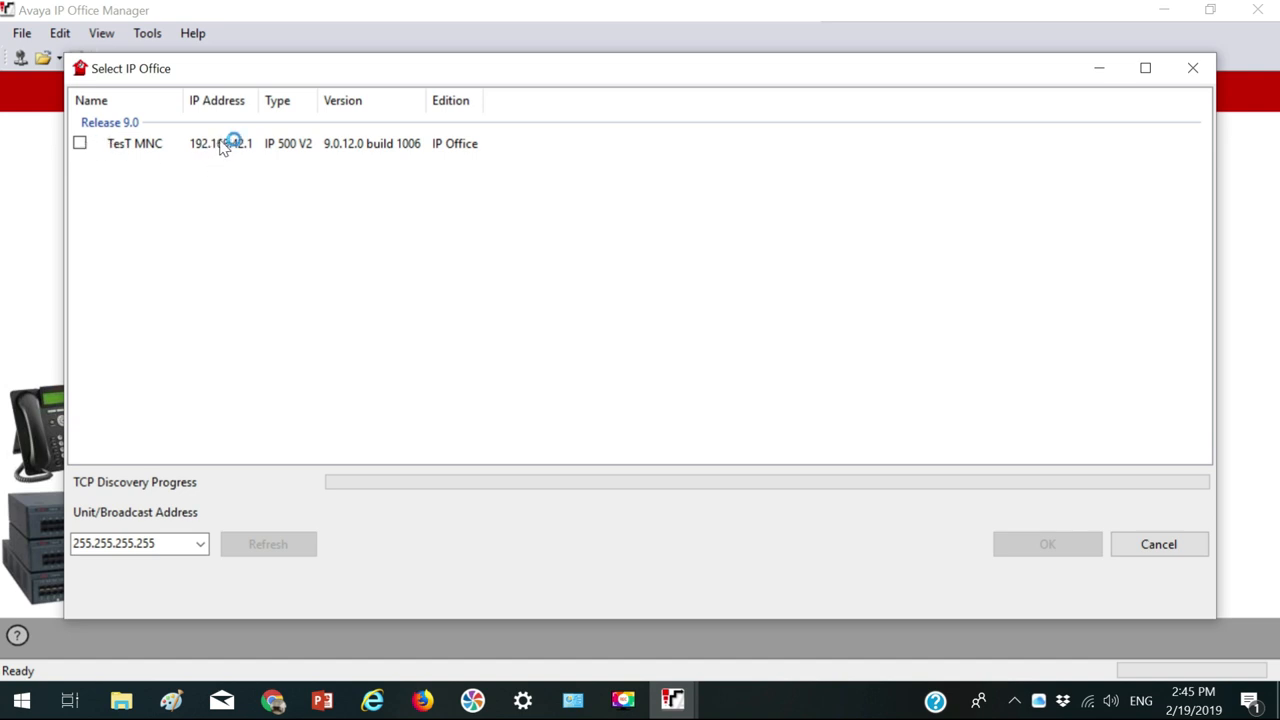
mouse_move(298, 153)
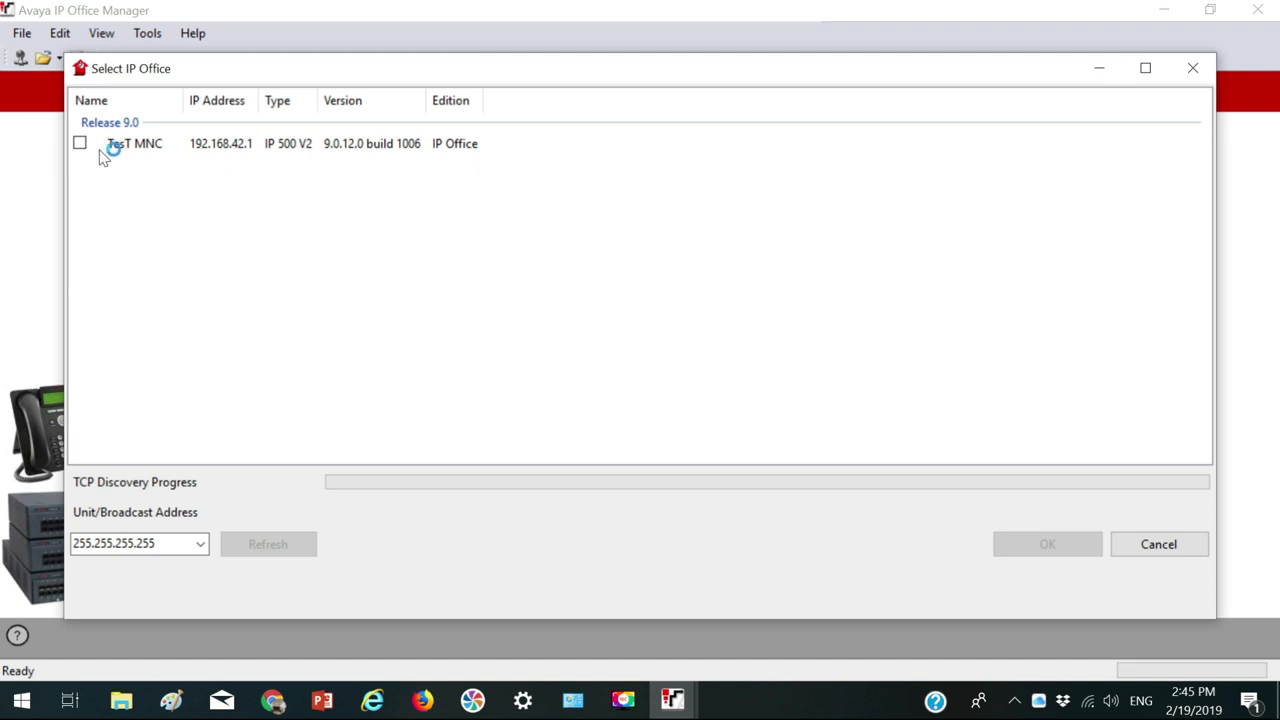
left_click(80, 143)
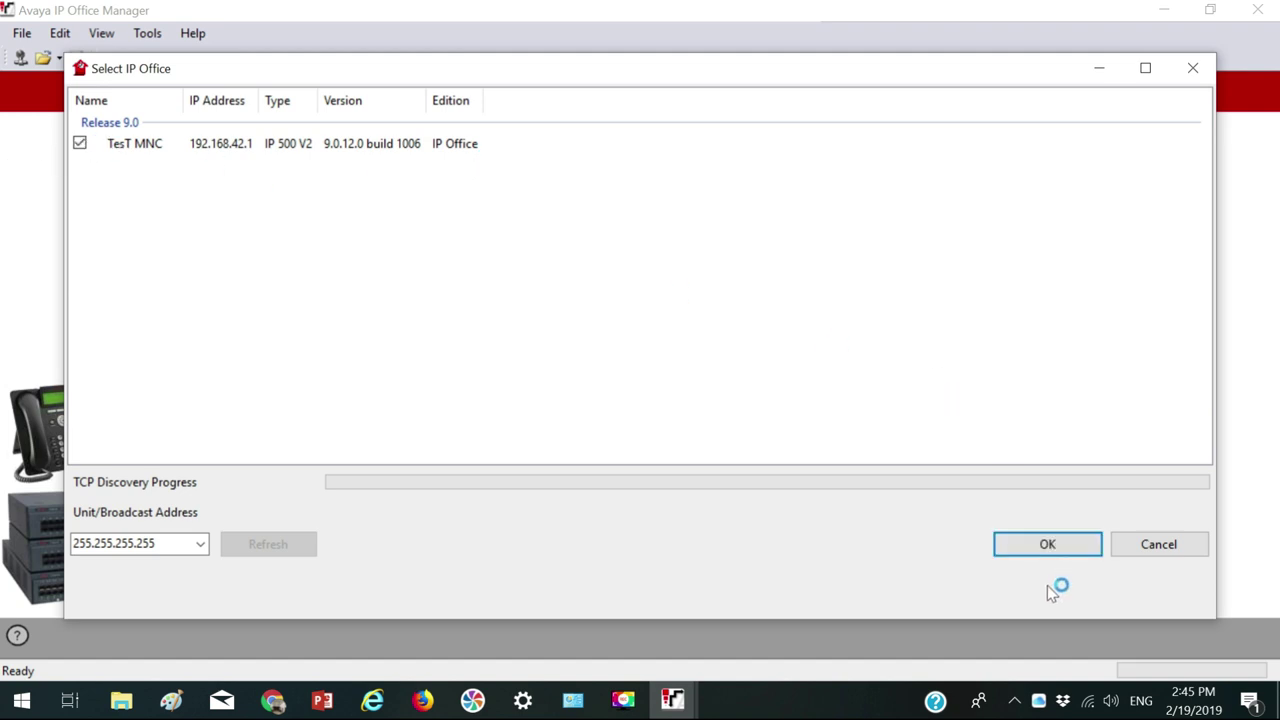
left_click(1047, 544)
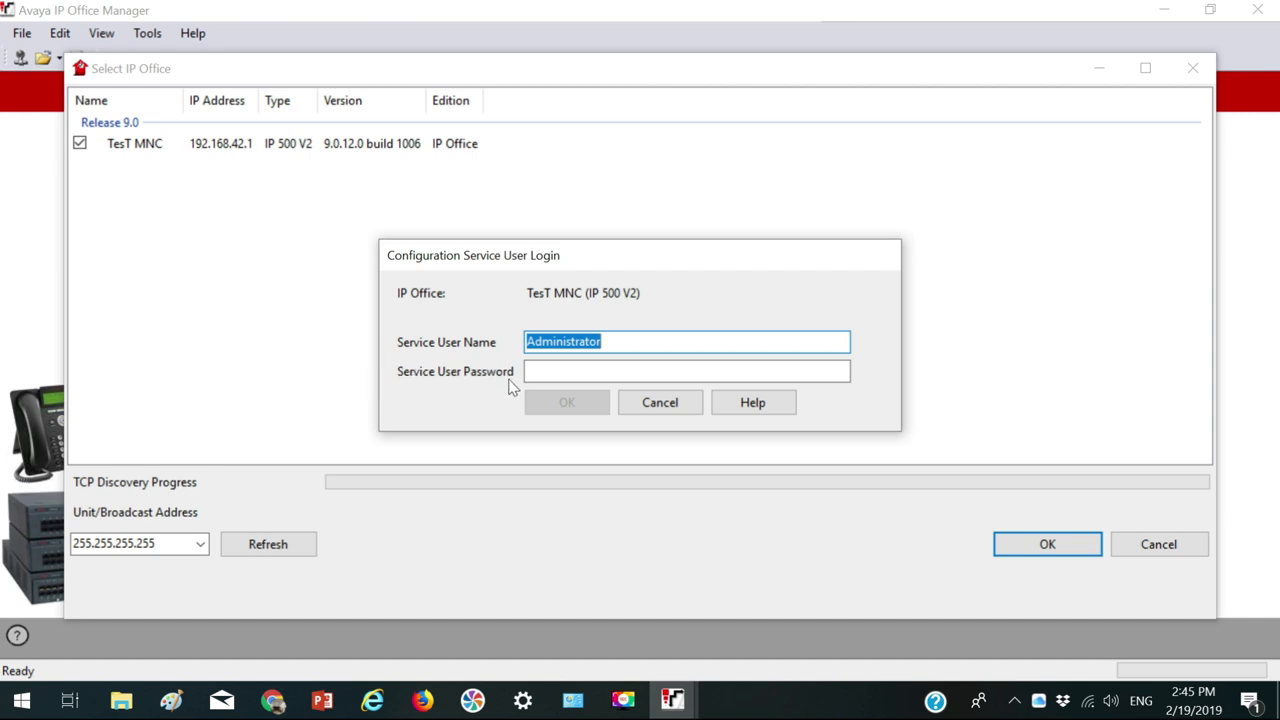
mouse_move(545, 362)
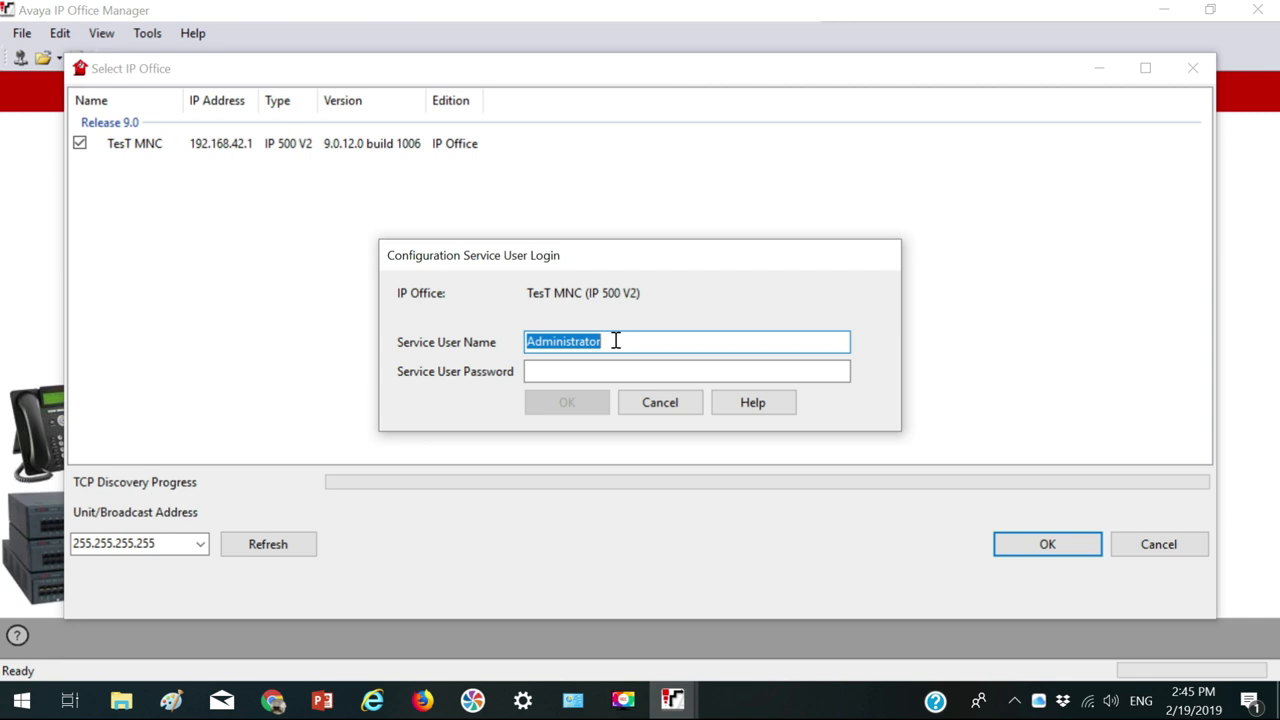
mouse_move(603, 362)
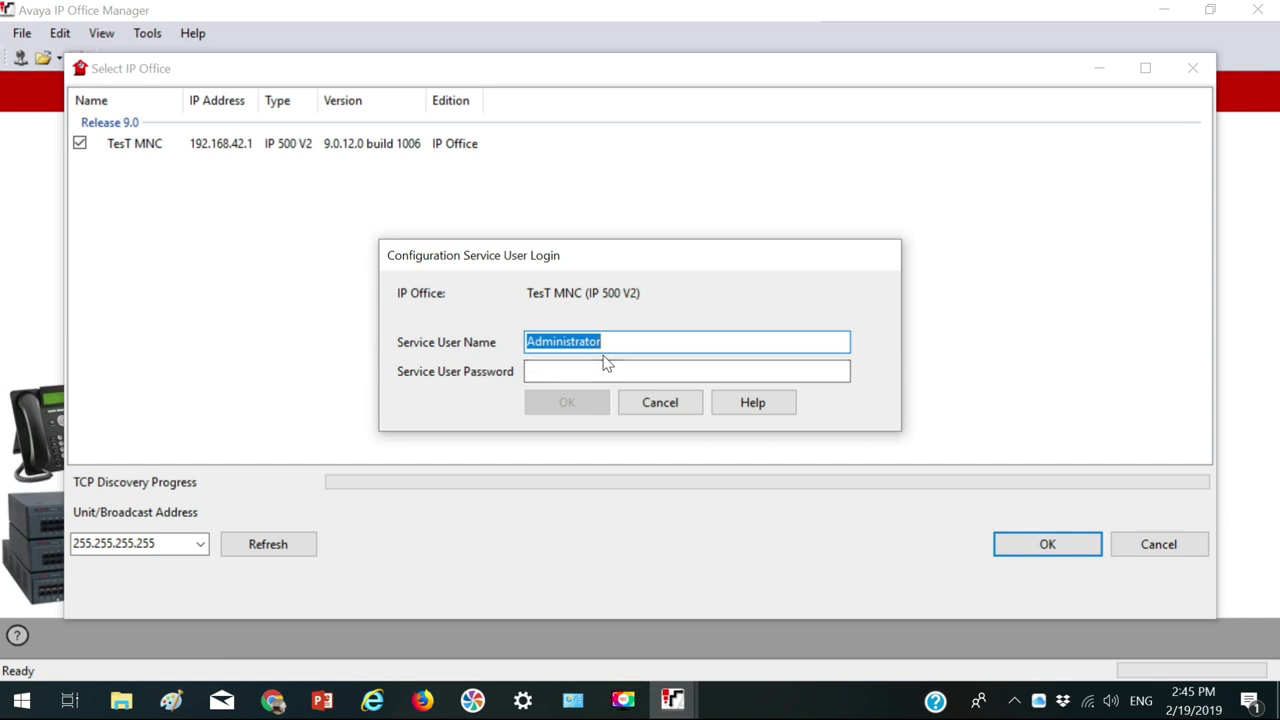
Paste the service user password and log in to load the configuration
right_click(685, 341)
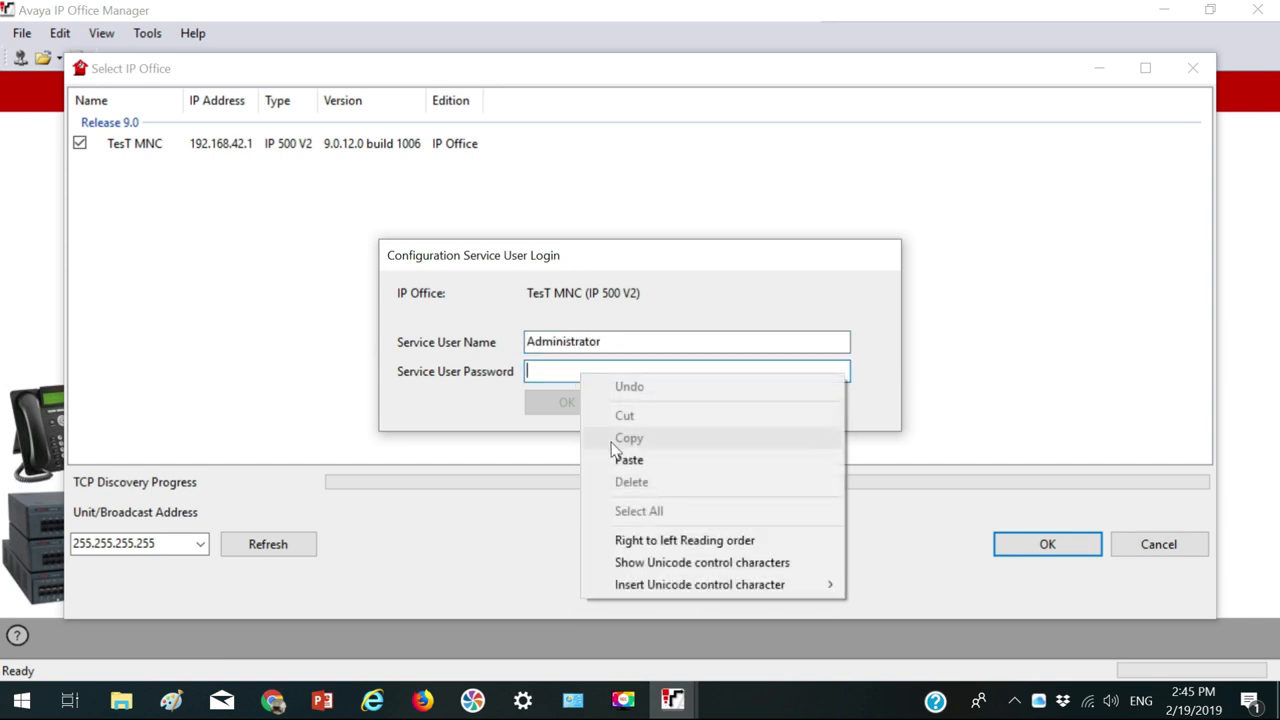
left_click(629, 459)
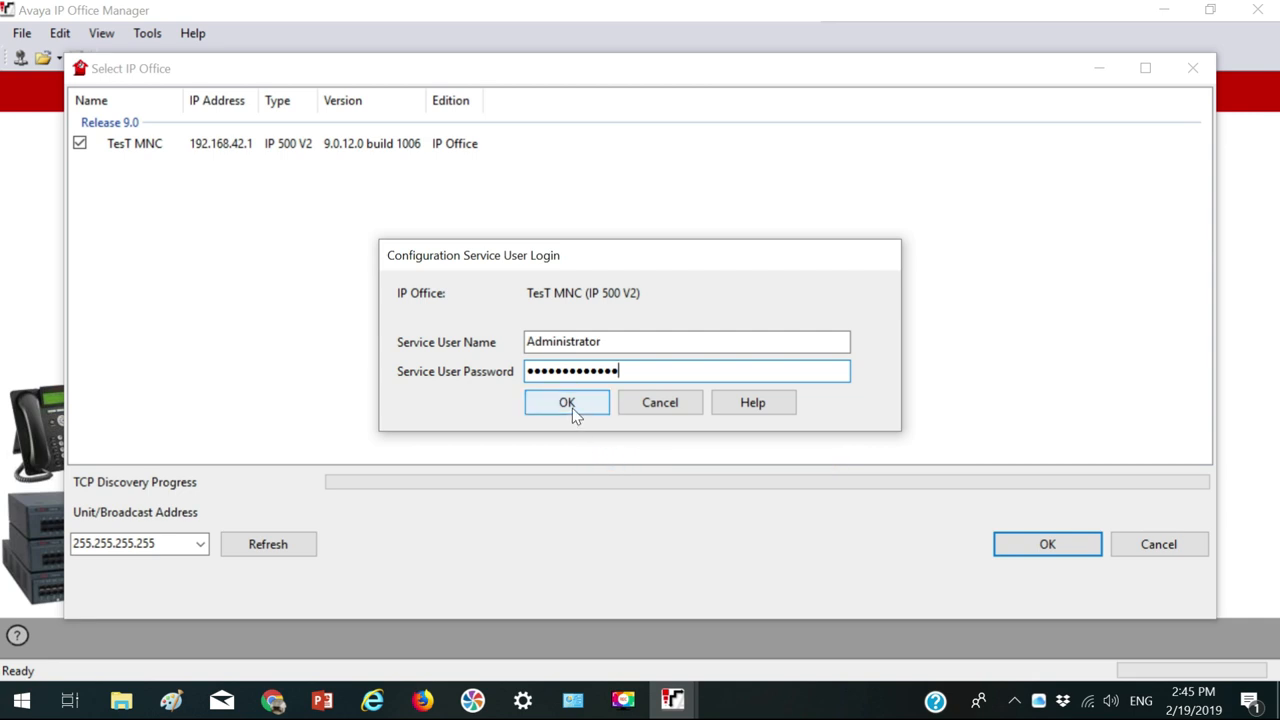
left_click(567, 402)
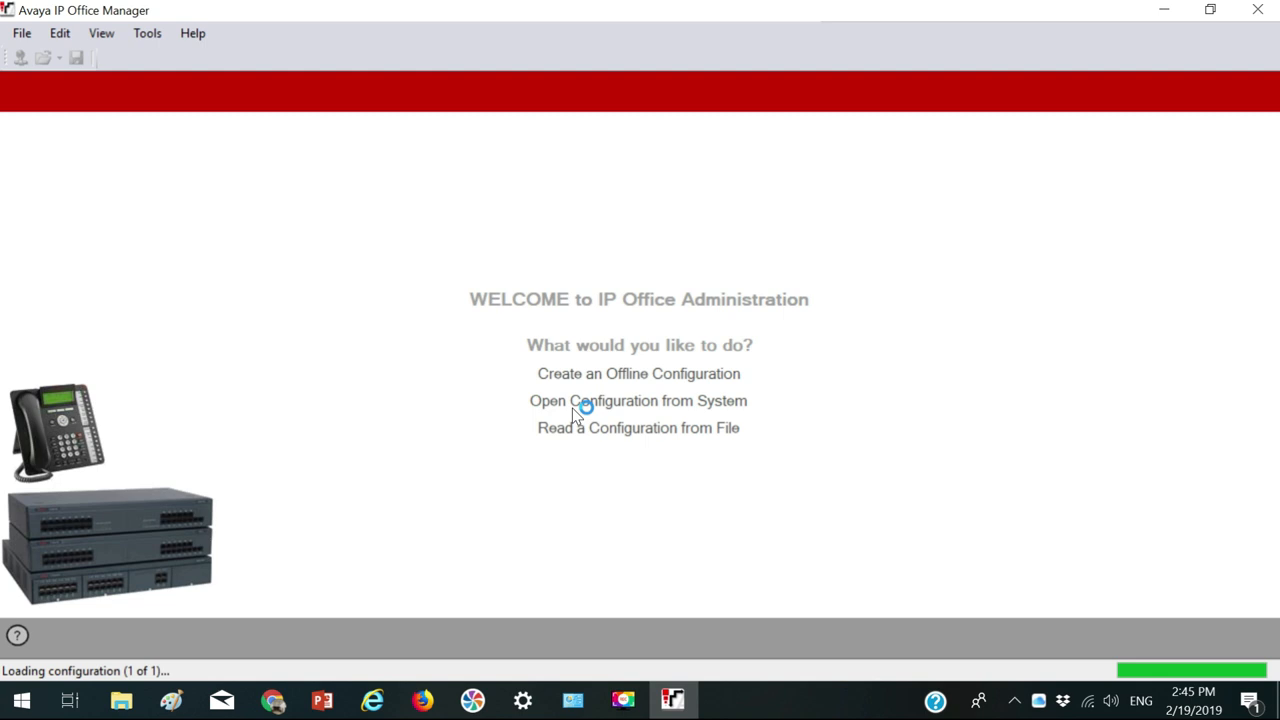
mouse_move(670, 660)
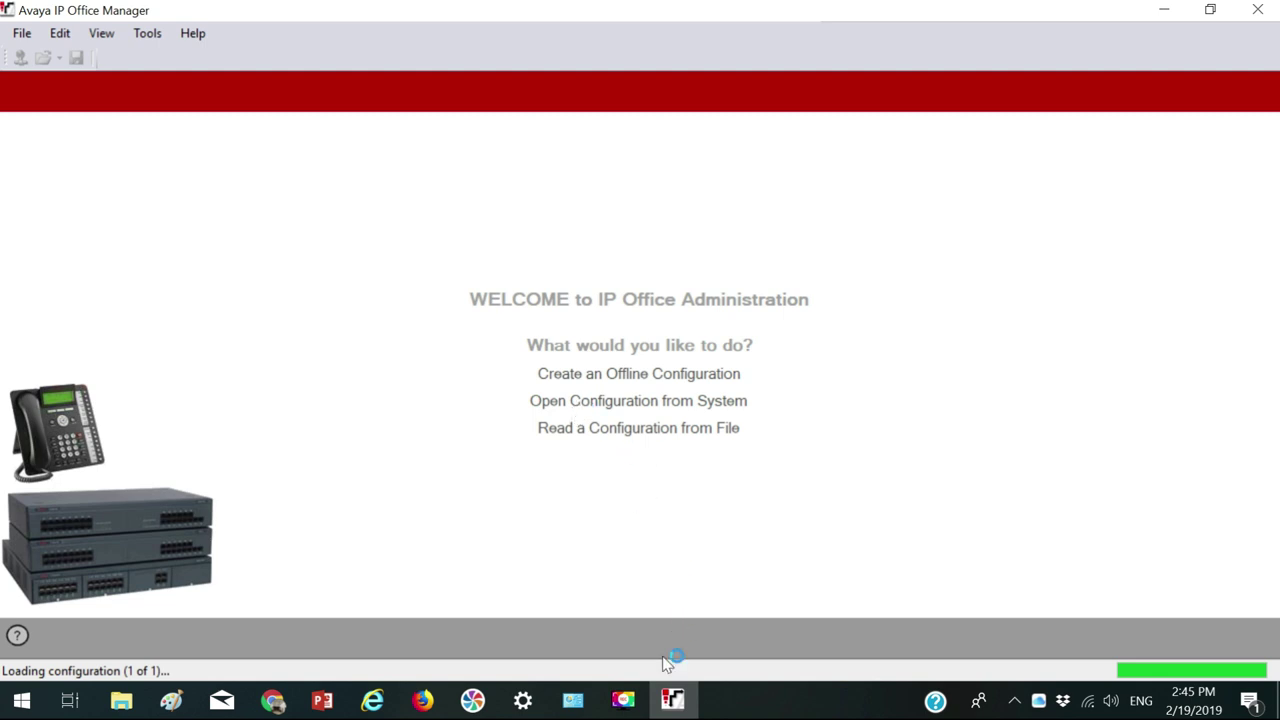